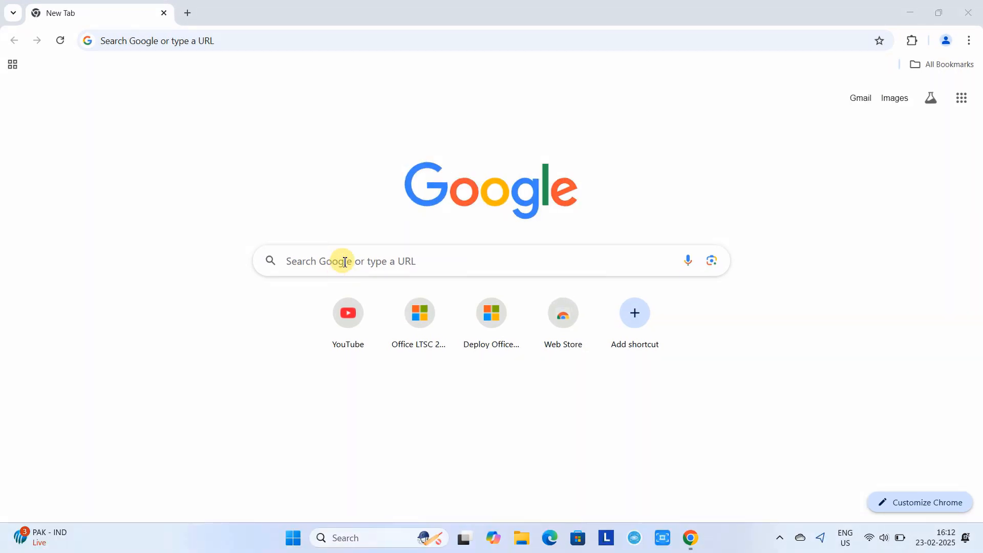
Step: Search Google for "download vmware workstation pro"
type("dowoa")
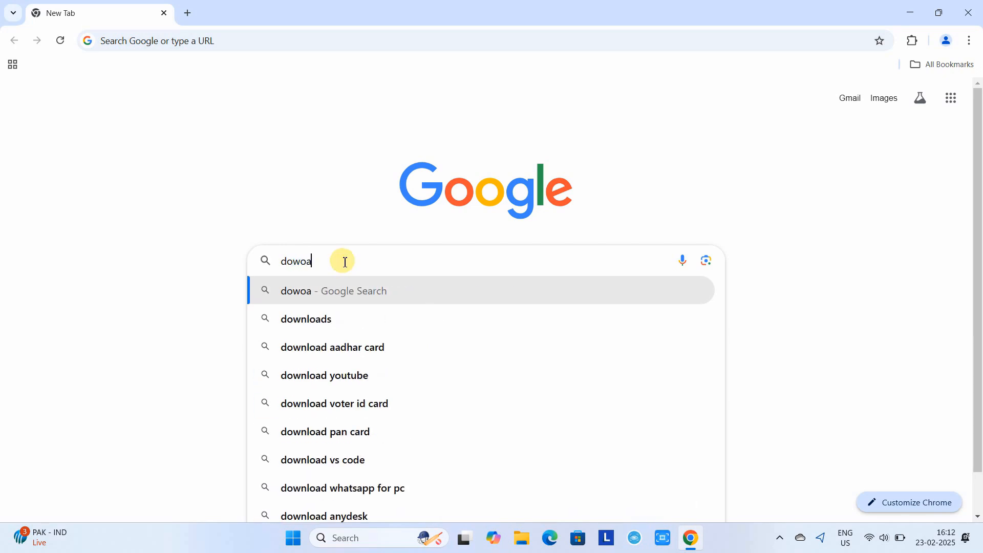
type("download vmware workstation pro")
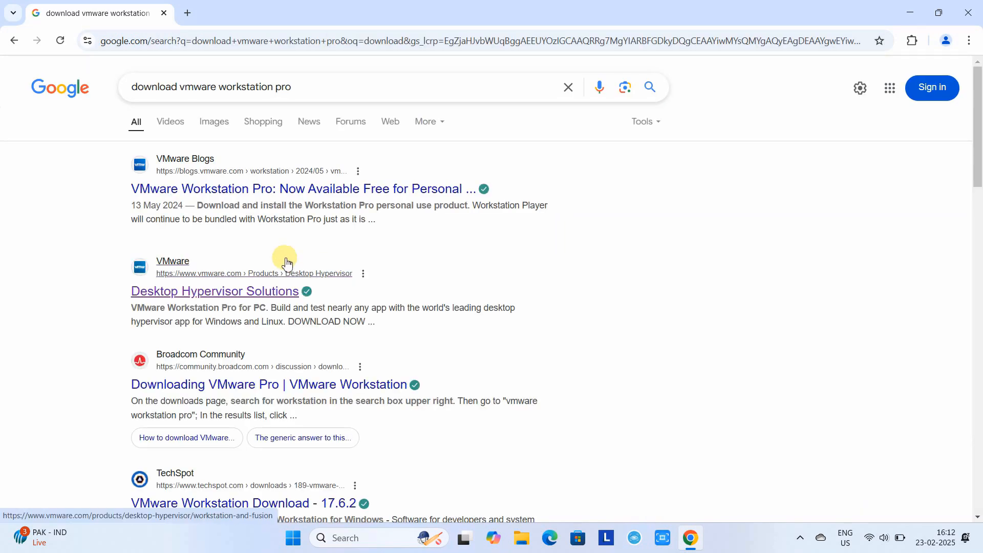
mouse_move(151, 205)
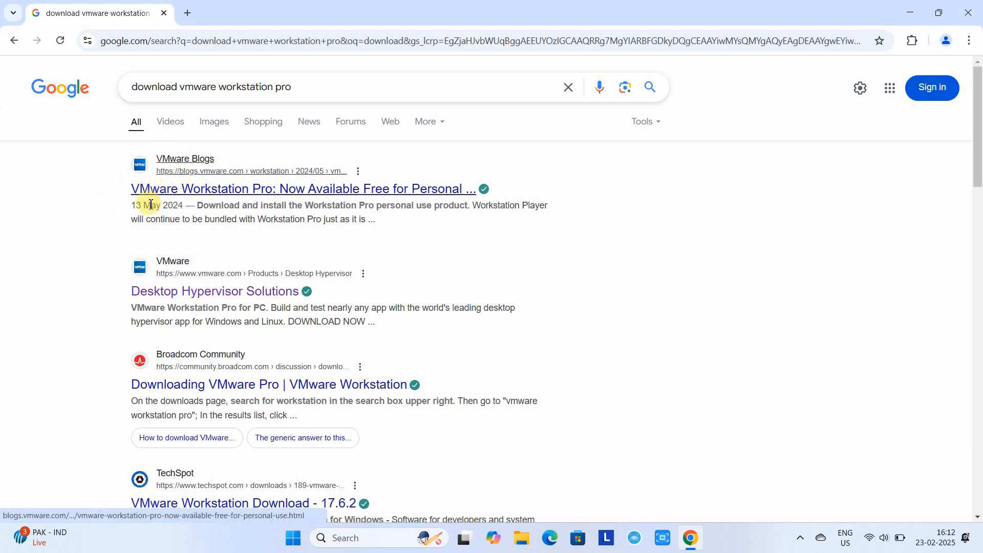
mouse_move(159, 253)
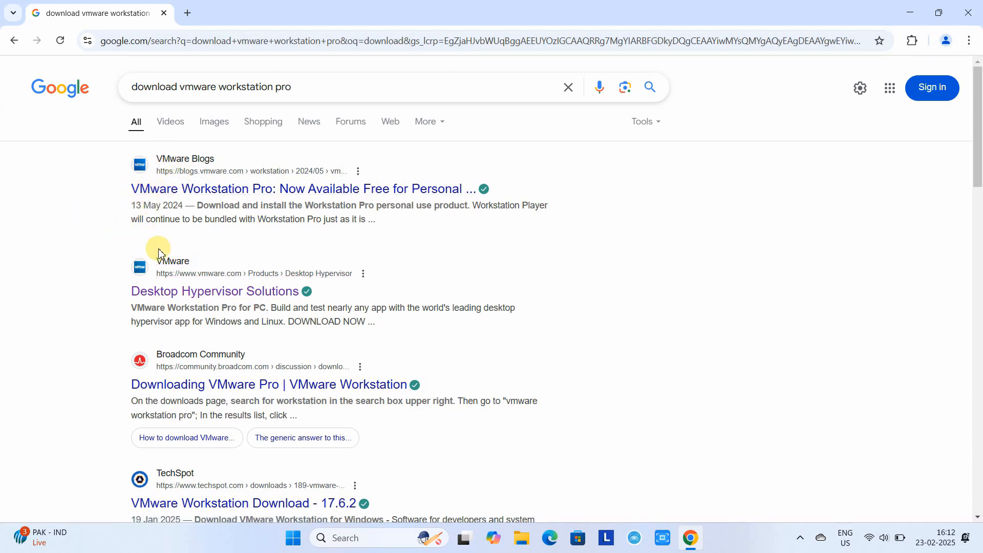
Step: Open the 'Desktop Hypervisor Solutions' result in a new tab and scroll its page
right_click(215, 290)
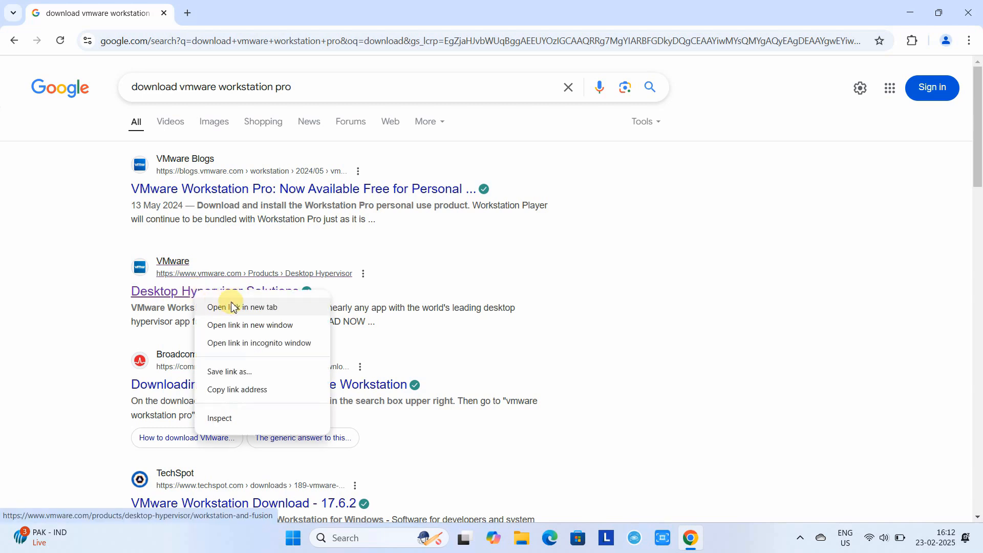
left_click(247, 306)
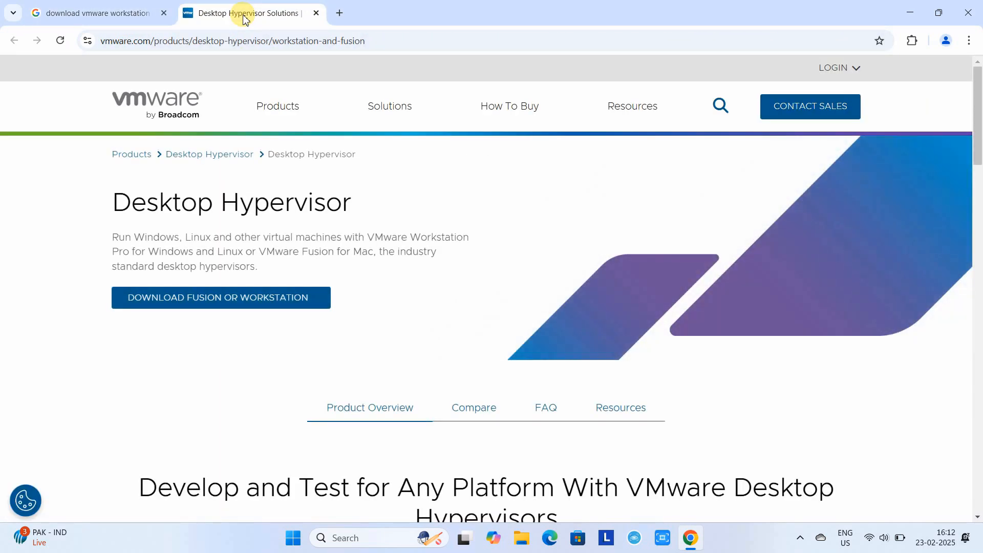
mouse_move(451, 208)
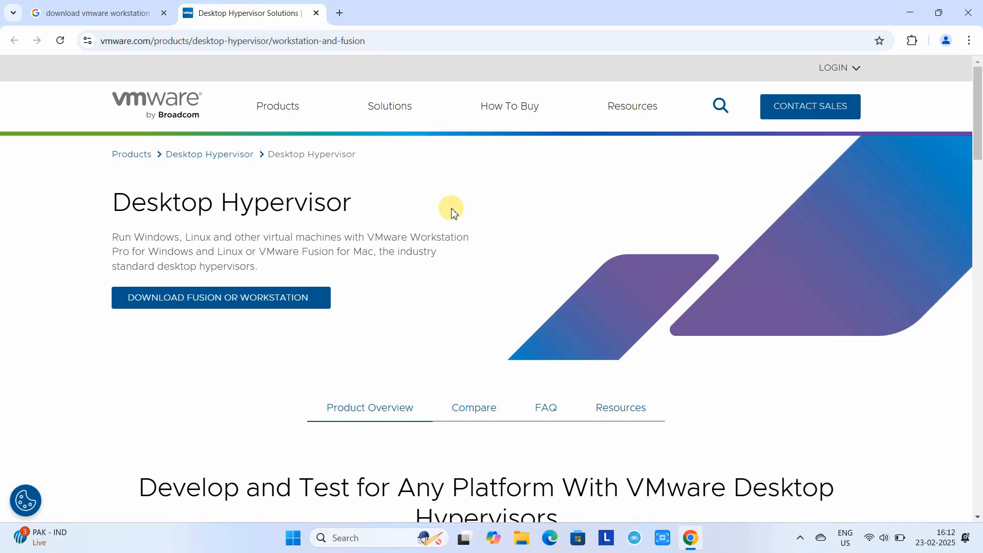
scroll("down", 3)
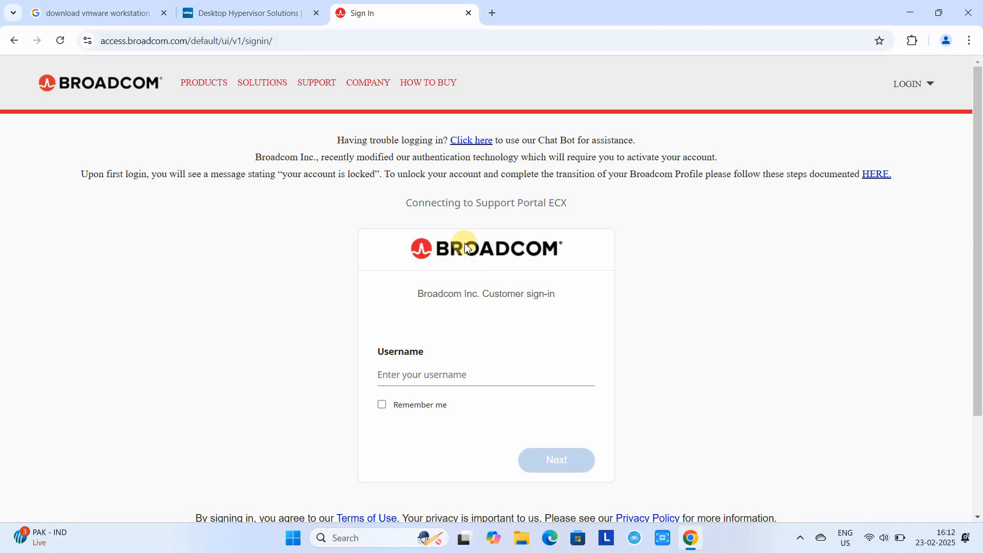
mouse_move(538, 377)
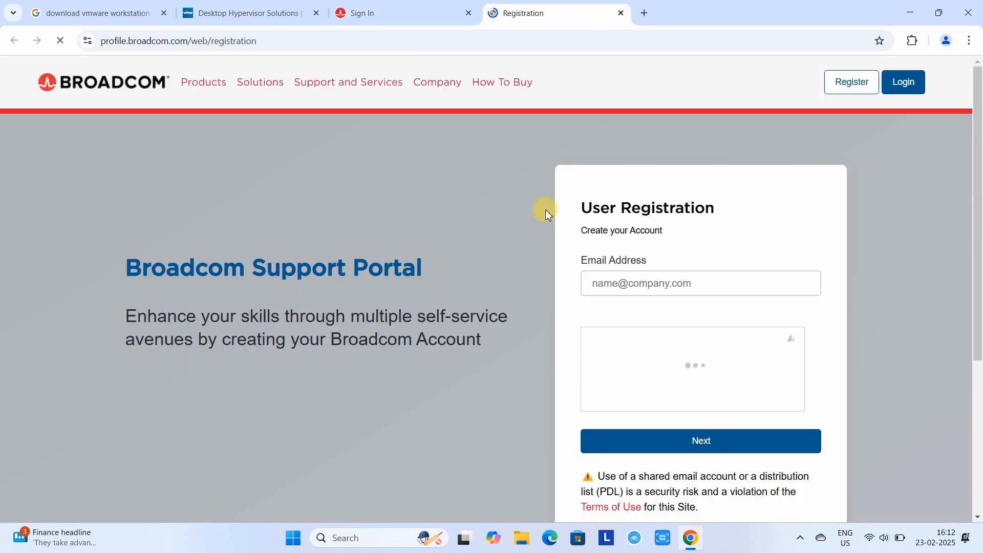
Step: Enter the account email, dismiss the cookie banner, fill the captcha and continue
left_click(699, 283)
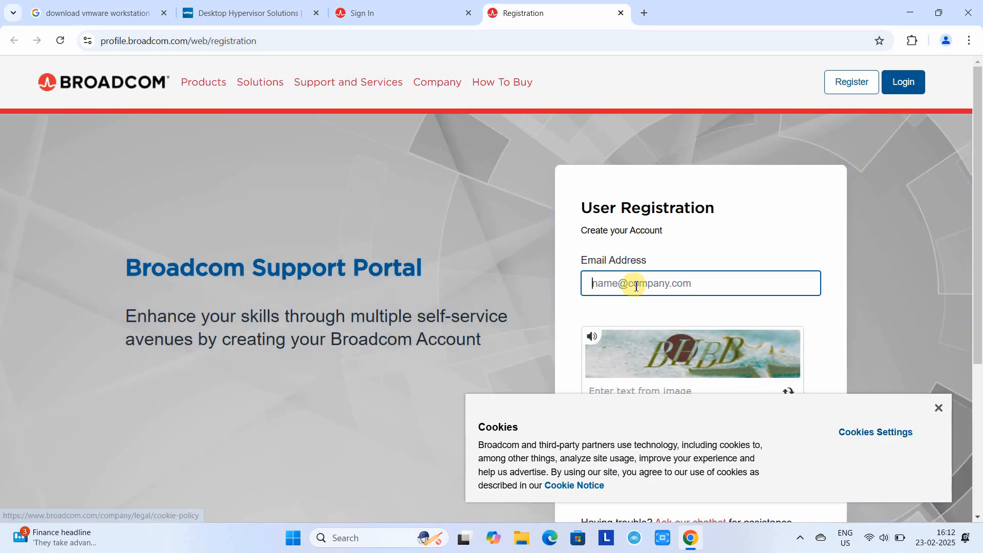
type("ams")
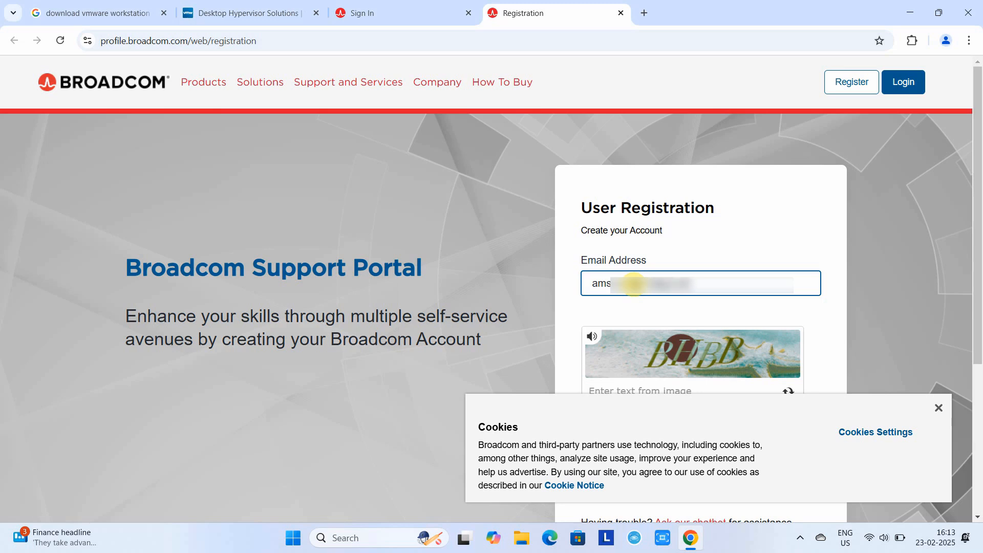
mouse_move(794, 275)
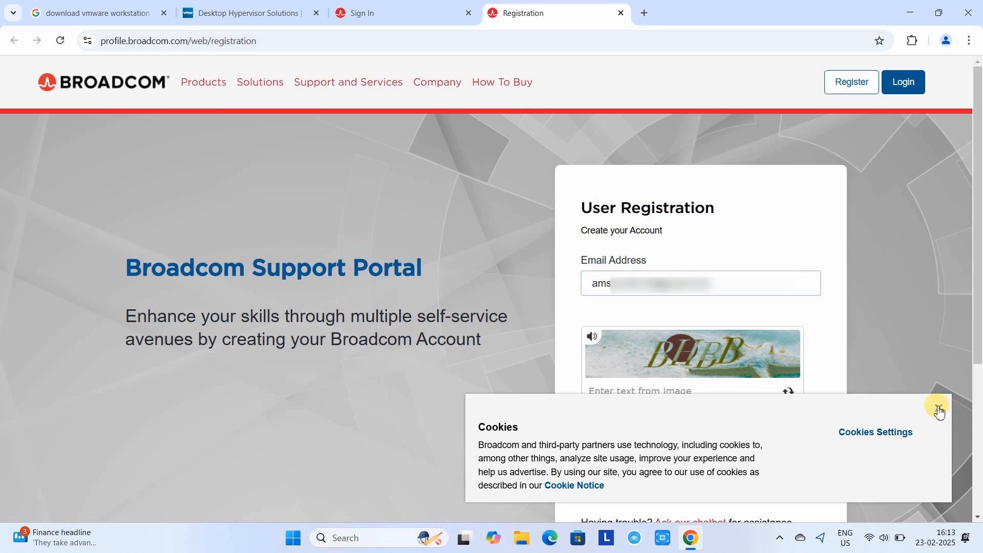
left_click(938, 408)
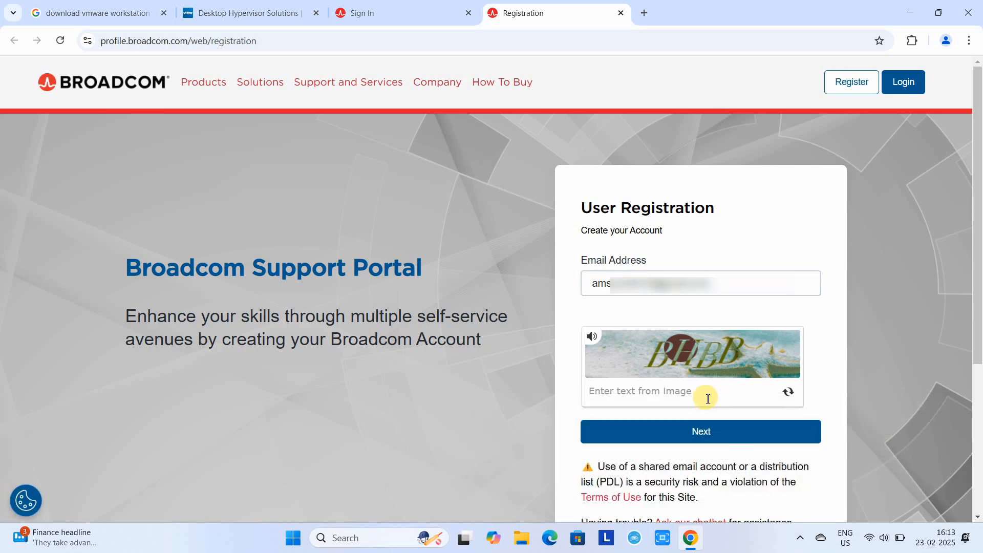
type("BH")
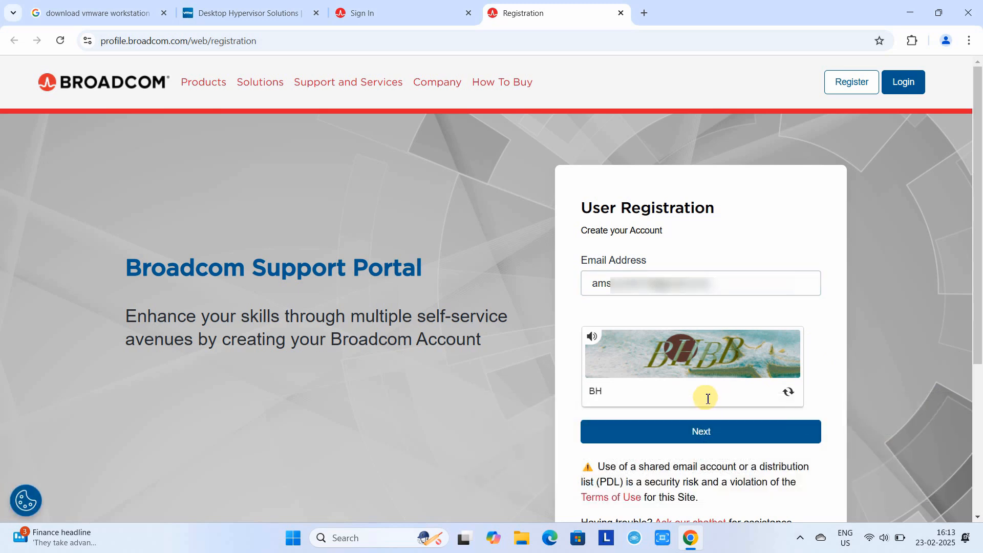
type("BHBB")
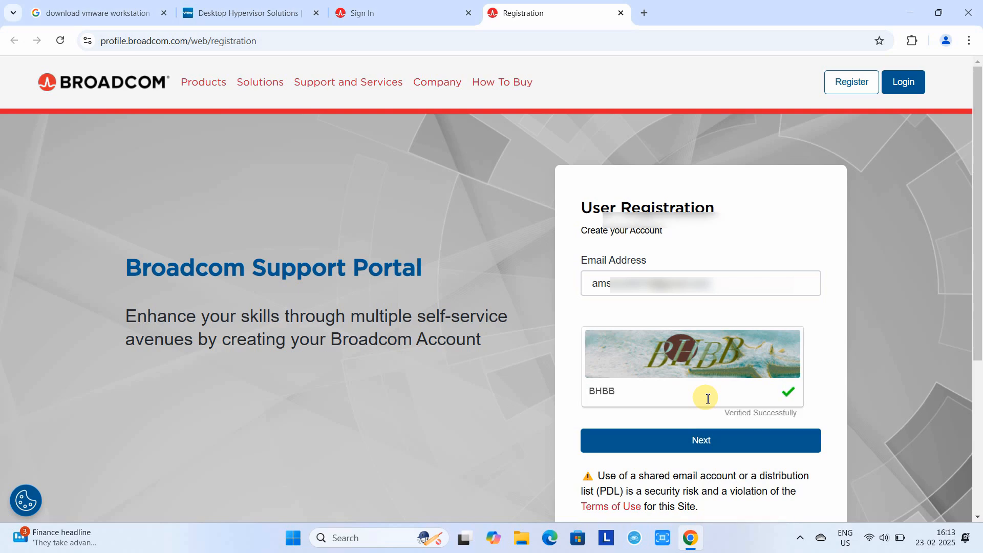
left_click(700, 439)
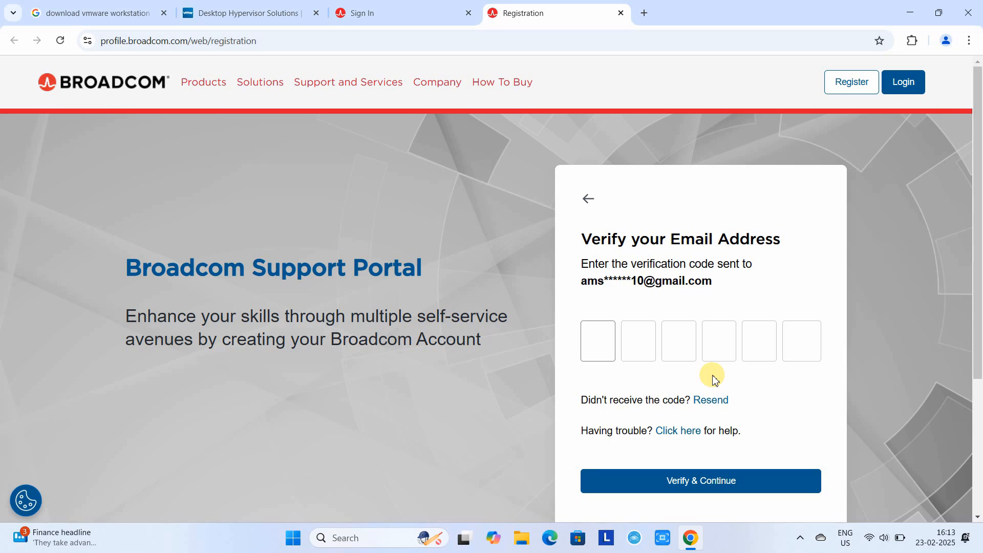
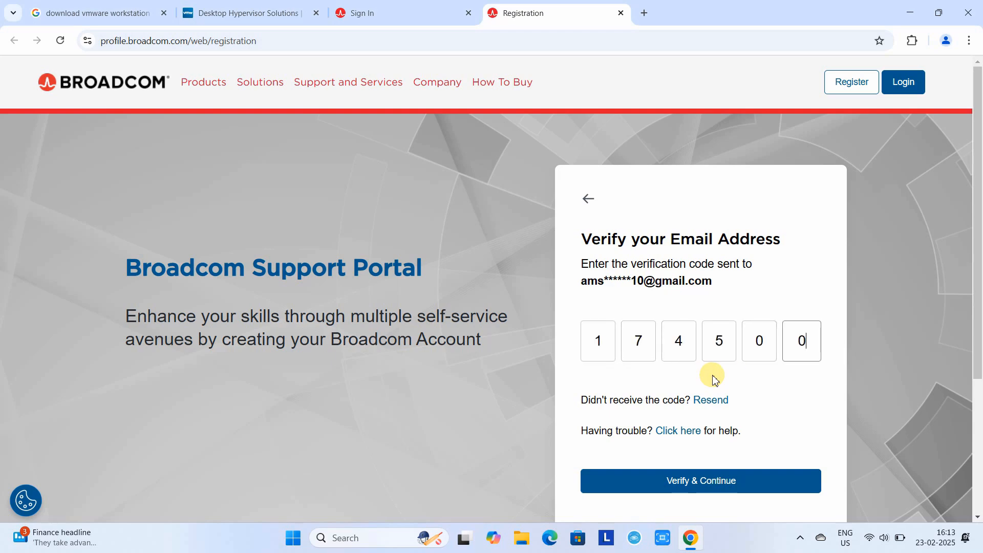
Step: Enter the emailed 6-digit verification code and verify it to continue registration
left_click(700, 481)
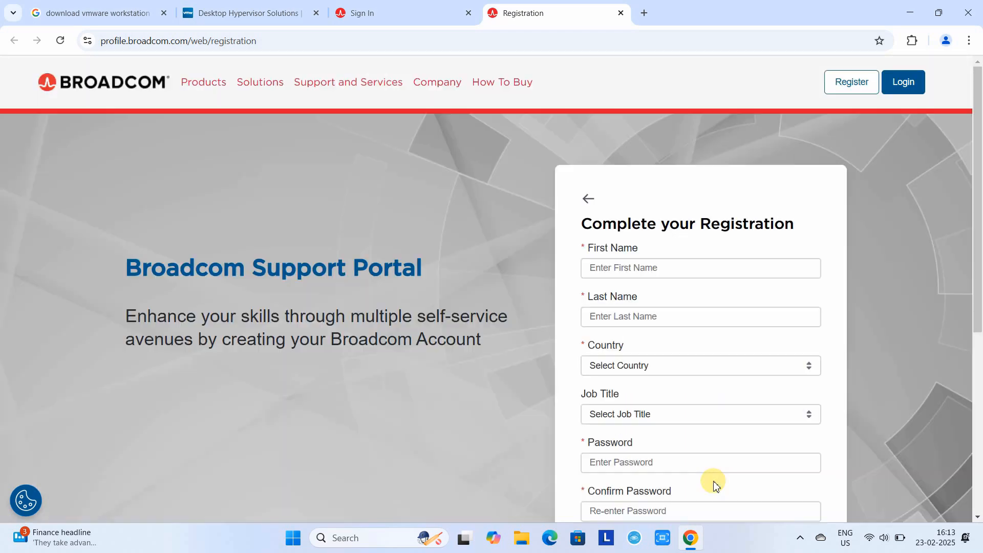
Step: Fill first name, last name, country India, job title and passwords, accept Terms and create the account
left_click(700, 267)
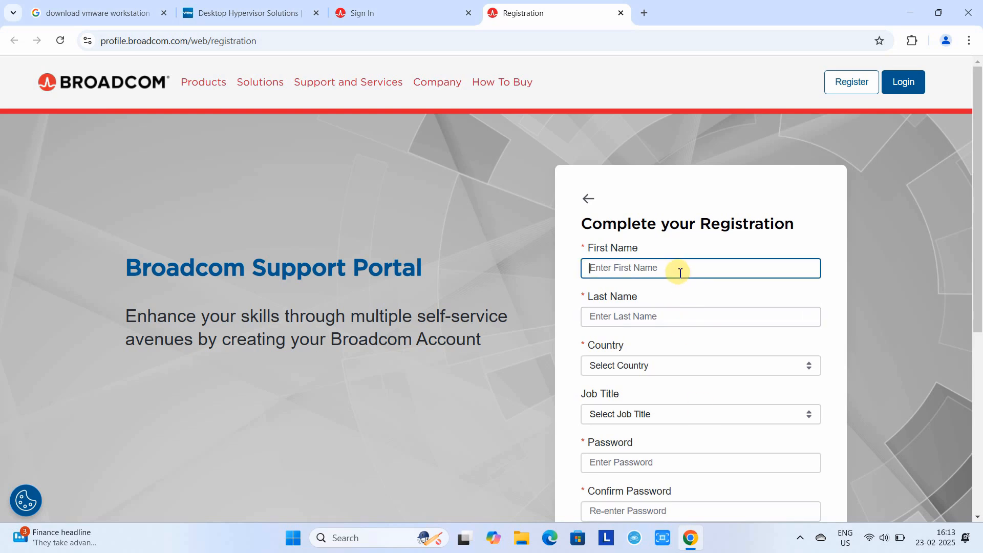
type("A.K")
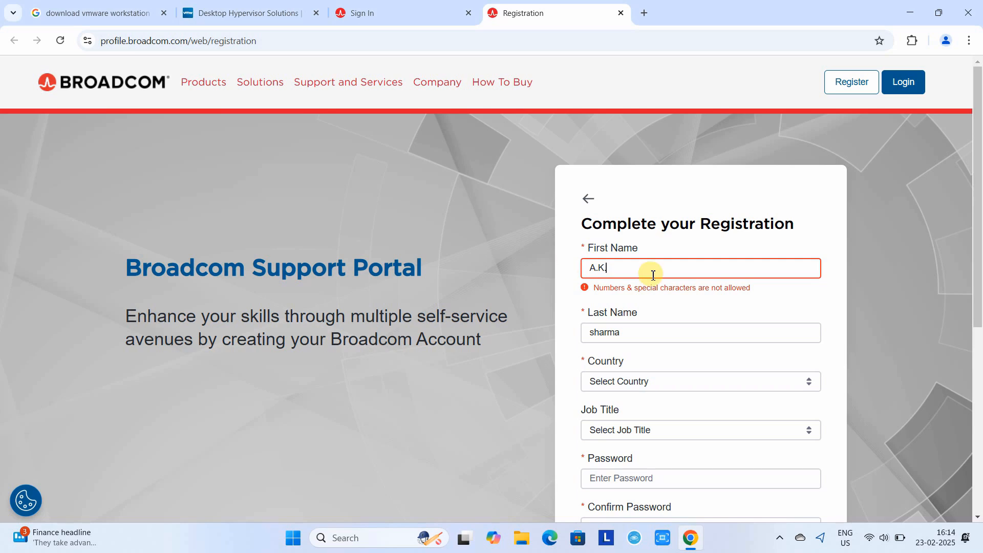
type("Ak")
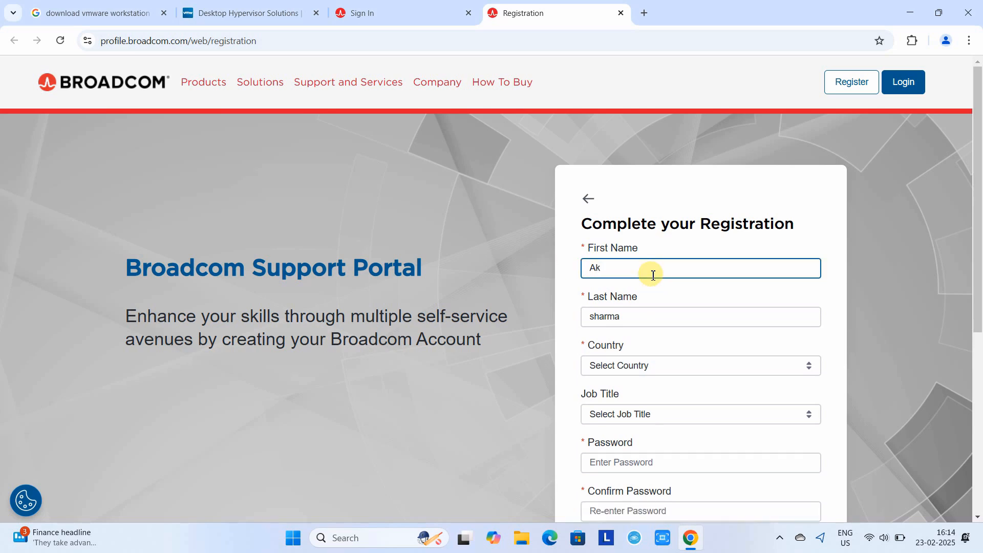
left_click(699, 316)
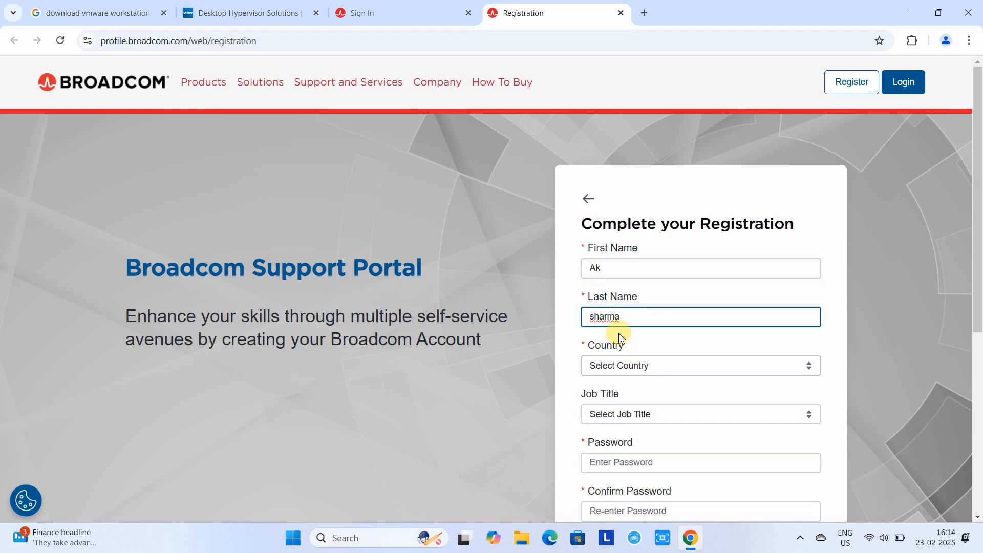
left_click(700, 270)
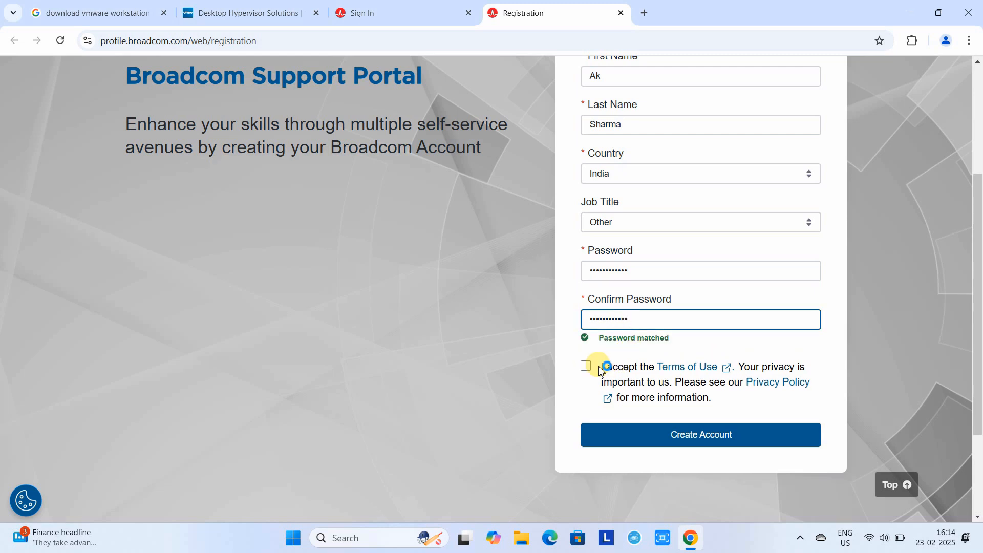
left_click(700, 434)
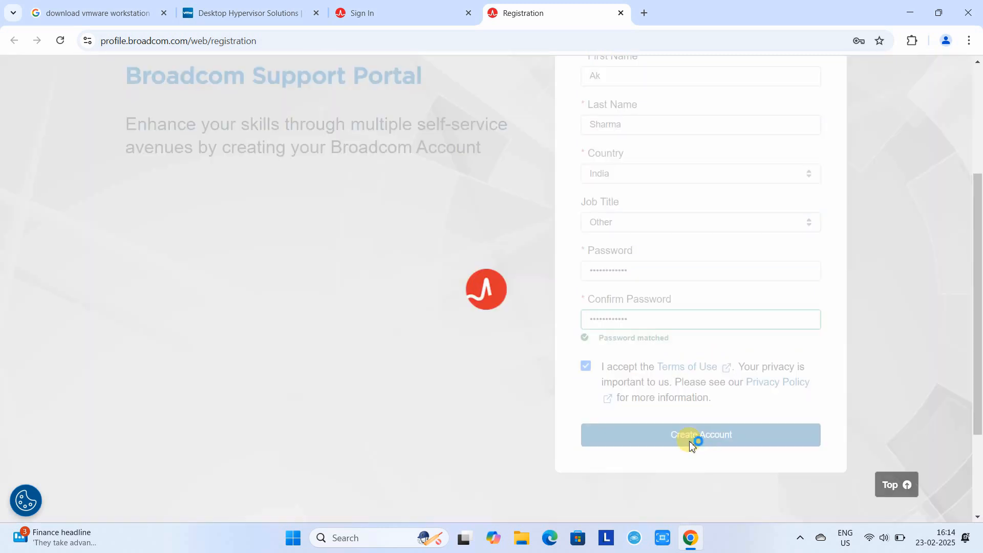
Step: Choose 'I'll do it later' for profile building and close the portal welcome popup
left_click(699, 434)
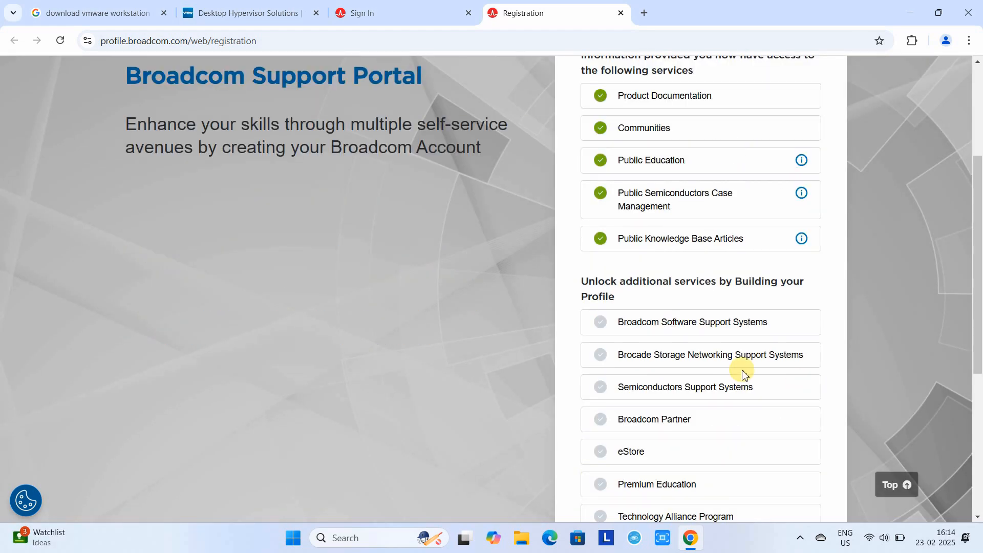
scroll("down", 3)
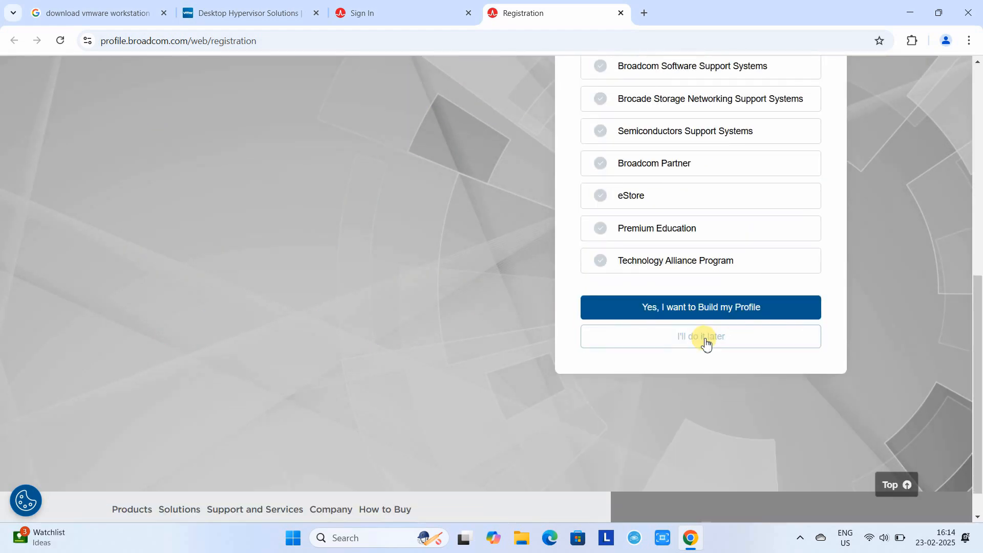
left_click(700, 335)
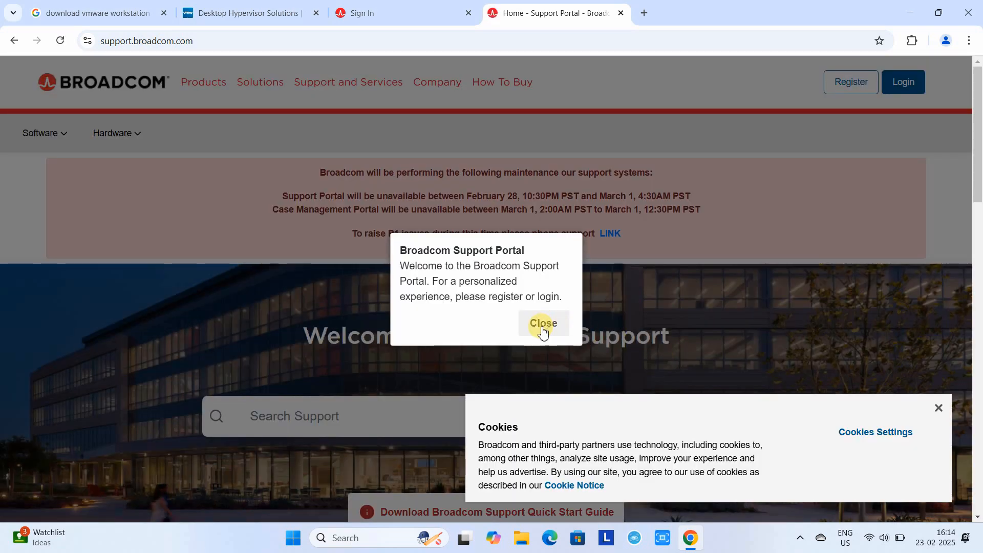
left_click(542, 322)
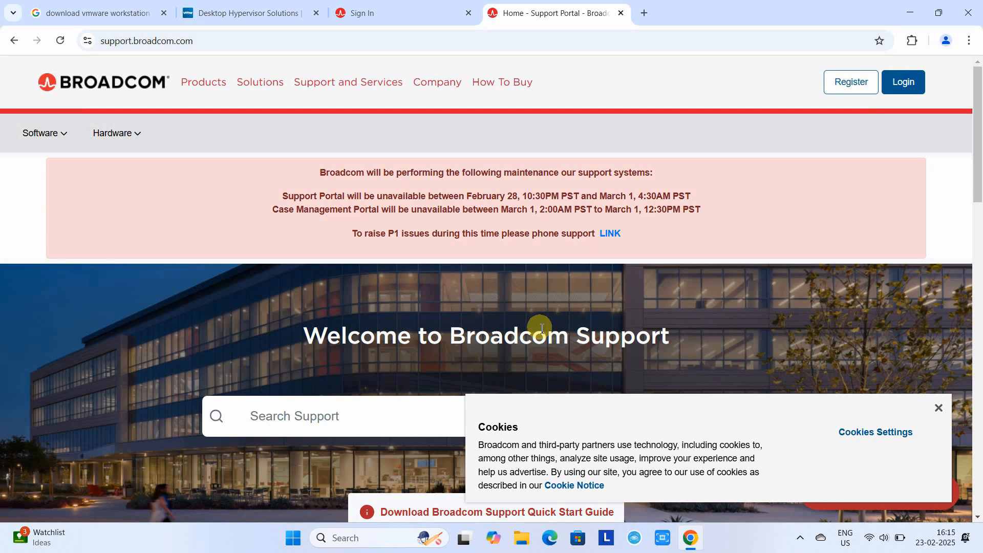
mouse_move(506, 330)
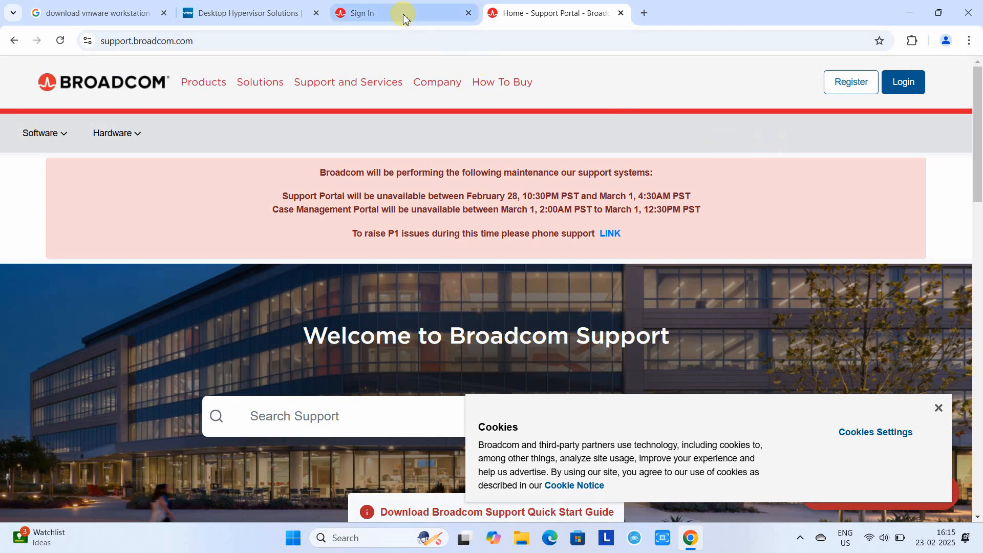
Step: Sign in to the Broadcom account with the username and password
left_click(361, 13)
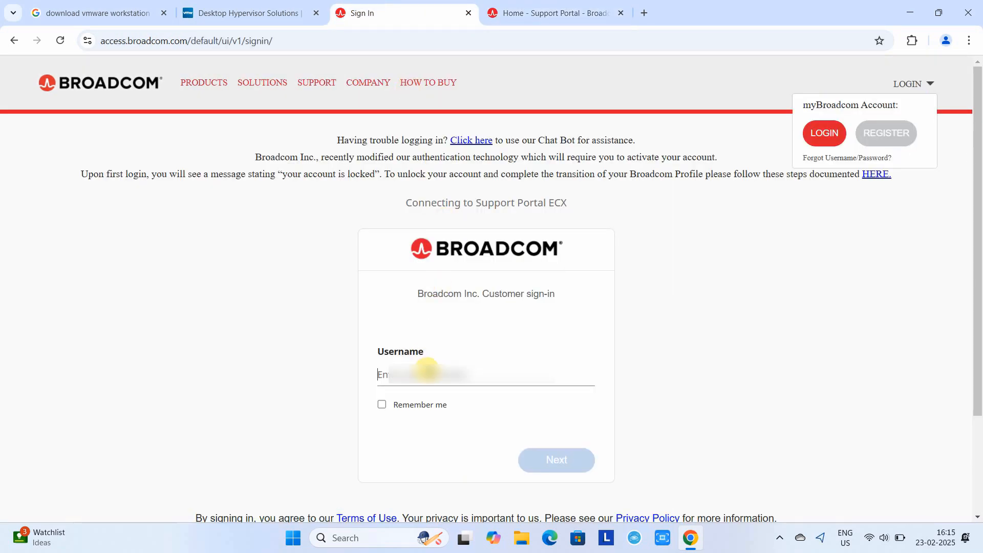
type("am")
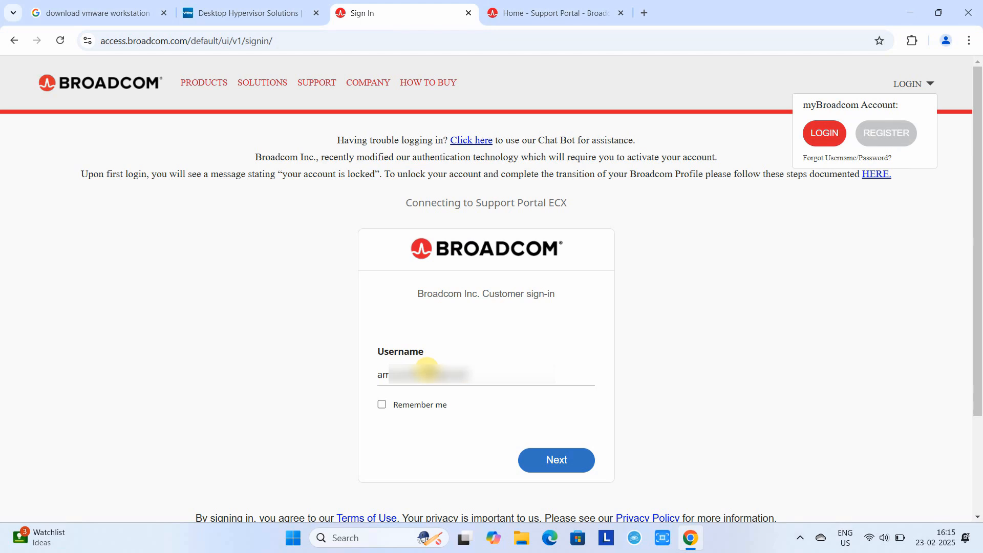
left_click(555, 459)
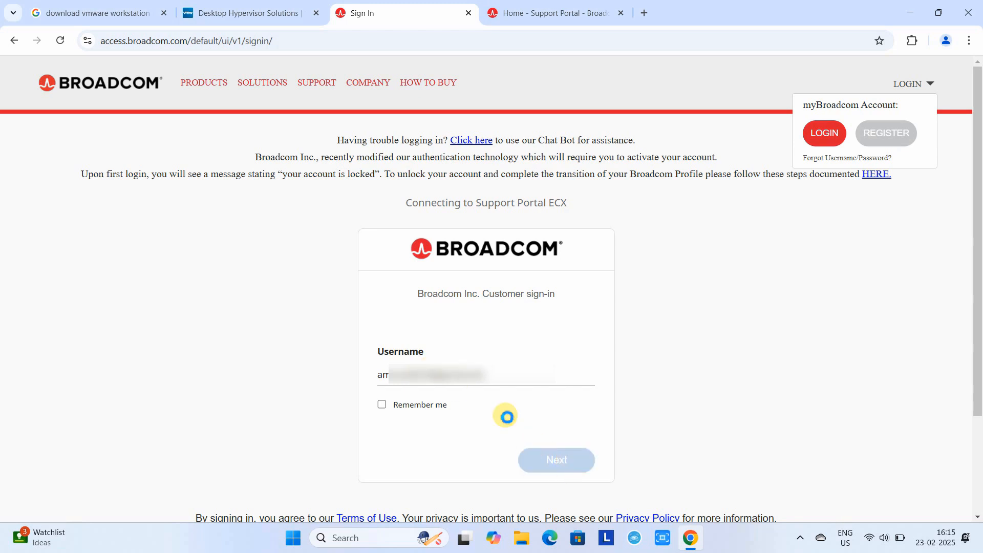
left_click(554, 460)
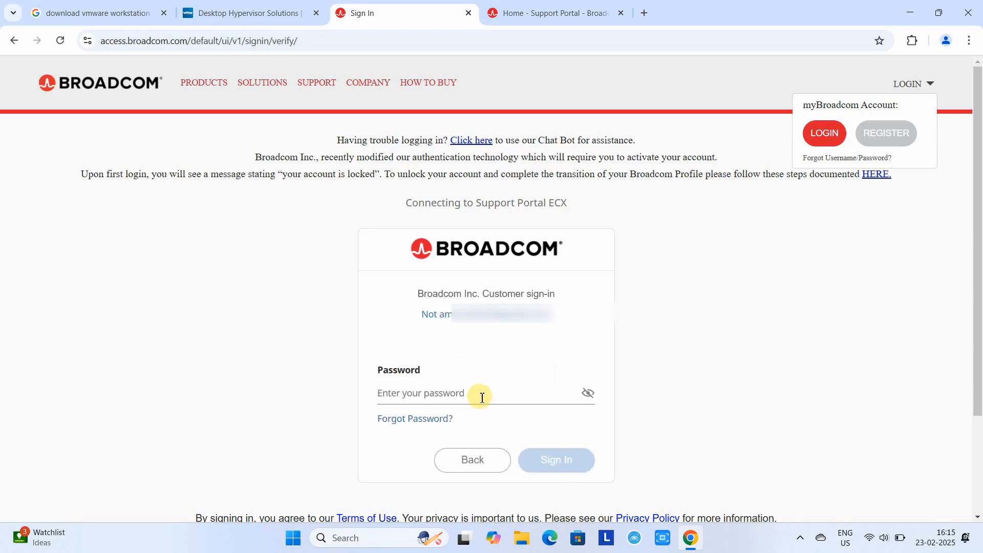
type("••")
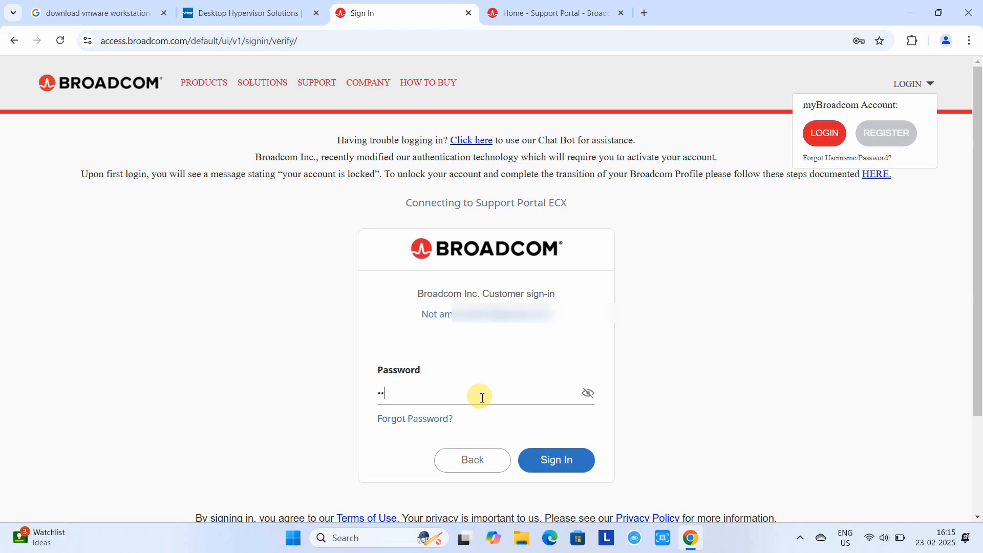
type("password")
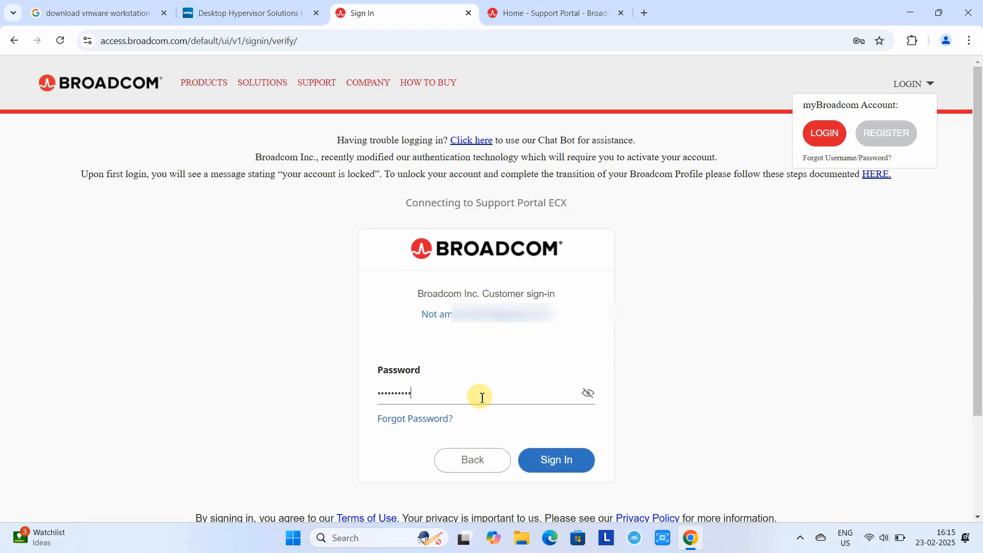
left_click(555, 460)
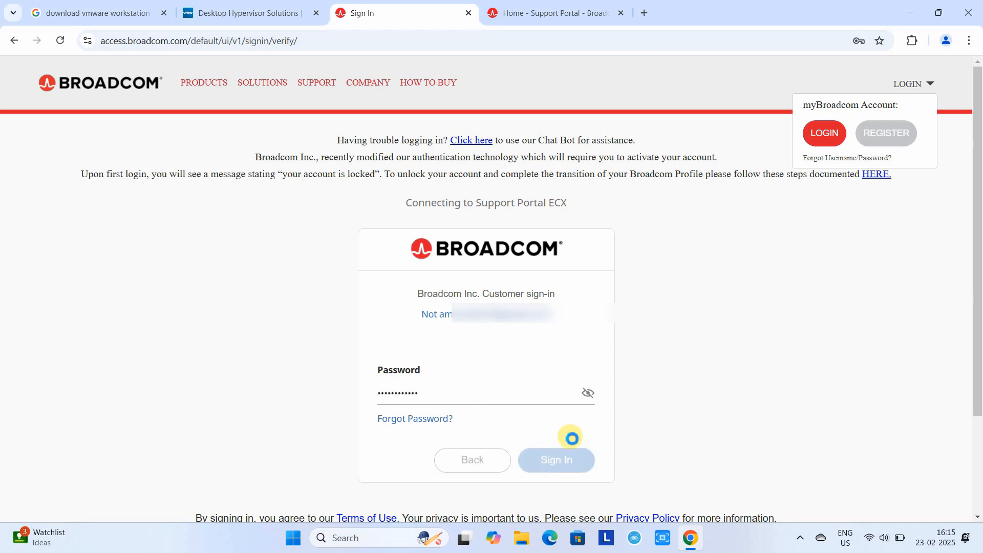
left_click(554, 460)
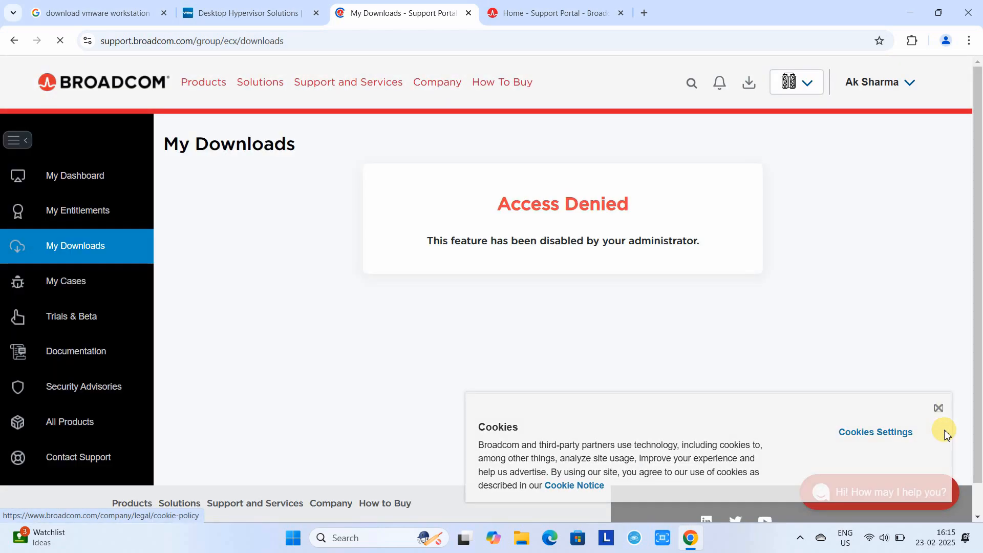
Step: Close the cookie banner, go to My Dashboard and search the portal for "vmware workstation pro"
left_click(938, 409)
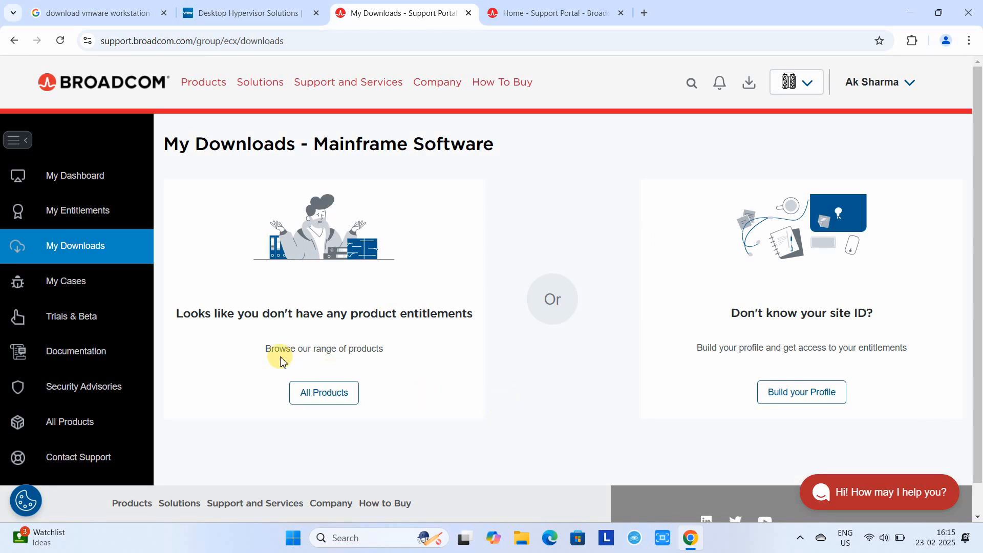
mouse_move(75, 175)
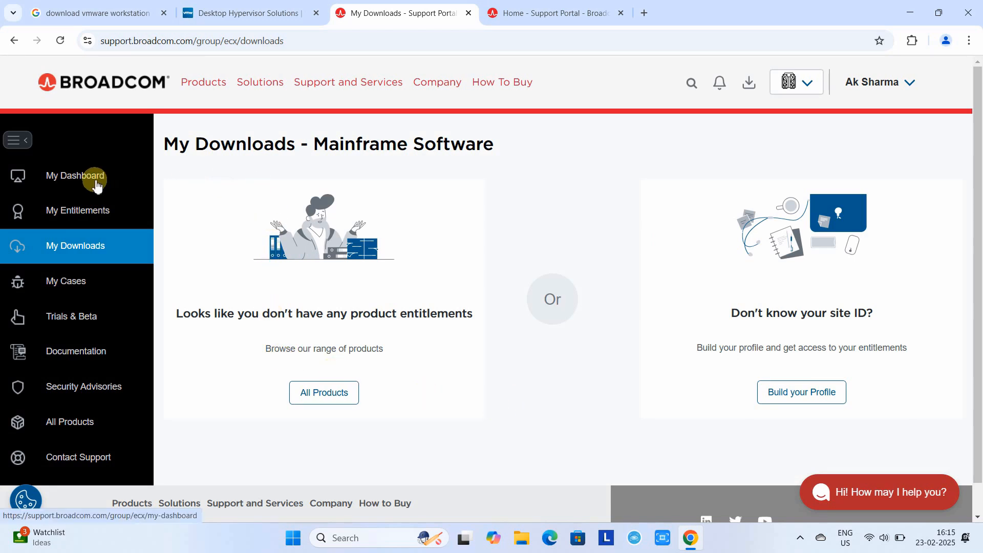
left_click(75, 175)
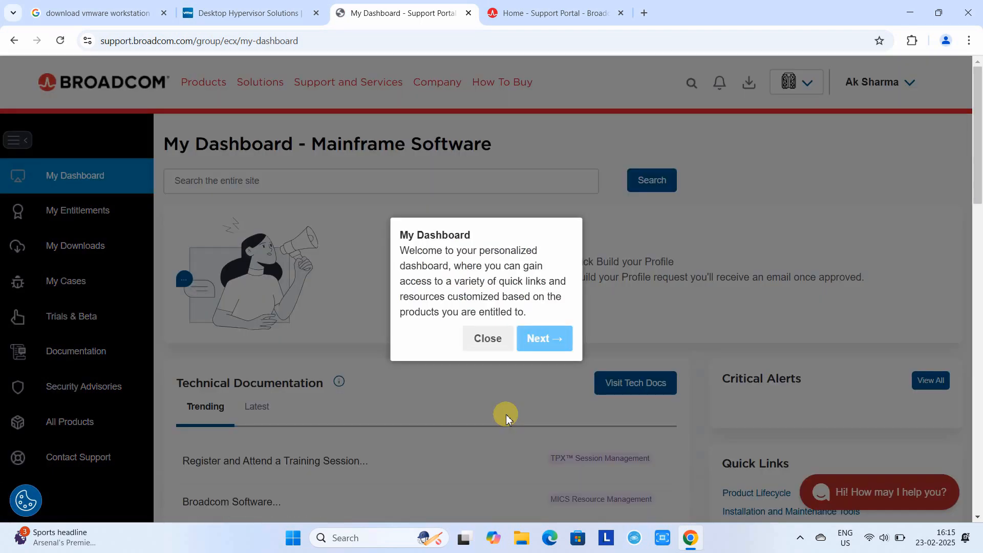
left_click(487, 338)
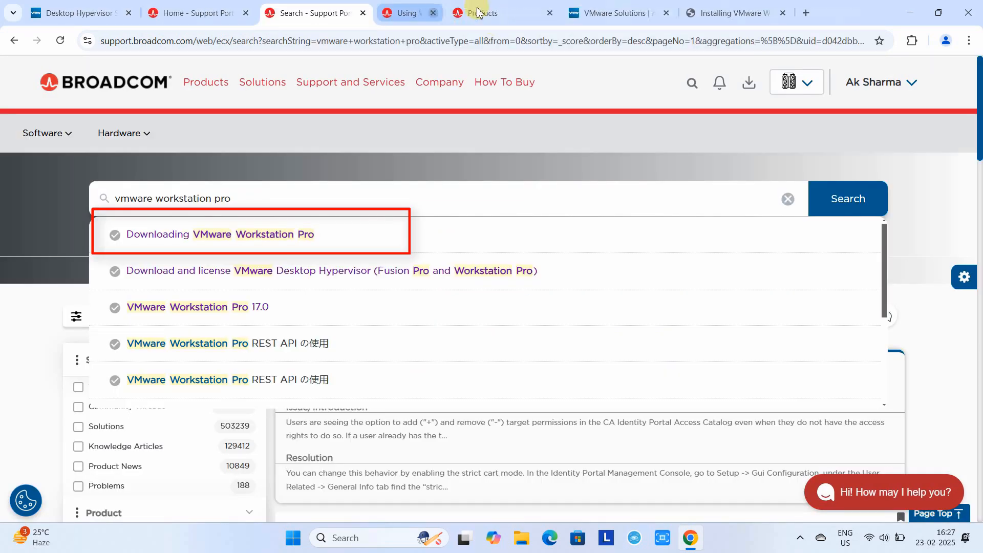
Step: Open the 'Downloading VMware Workstation Pro' article and follow its link to the Workstation Pro downloads page
left_click(433, 12)
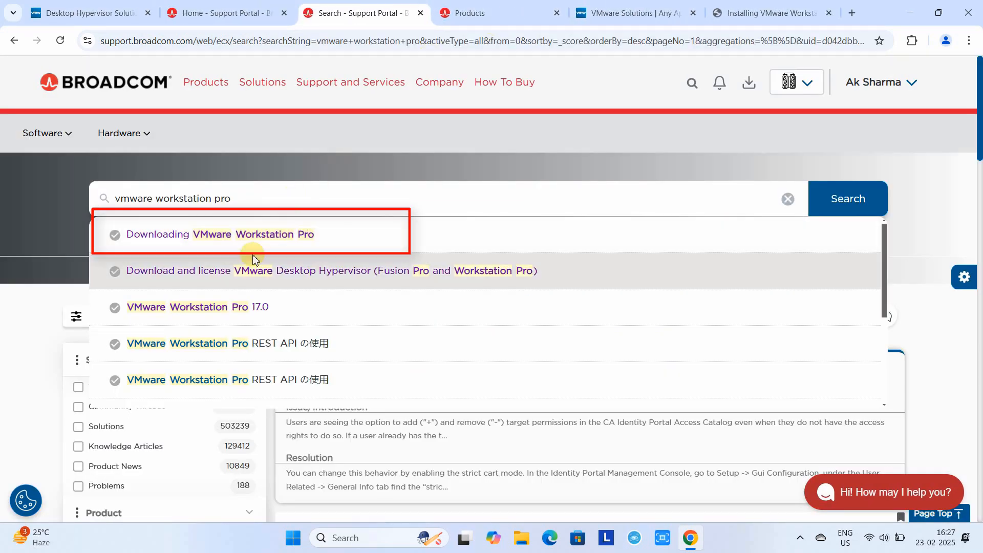
mouse_move(256, 240)
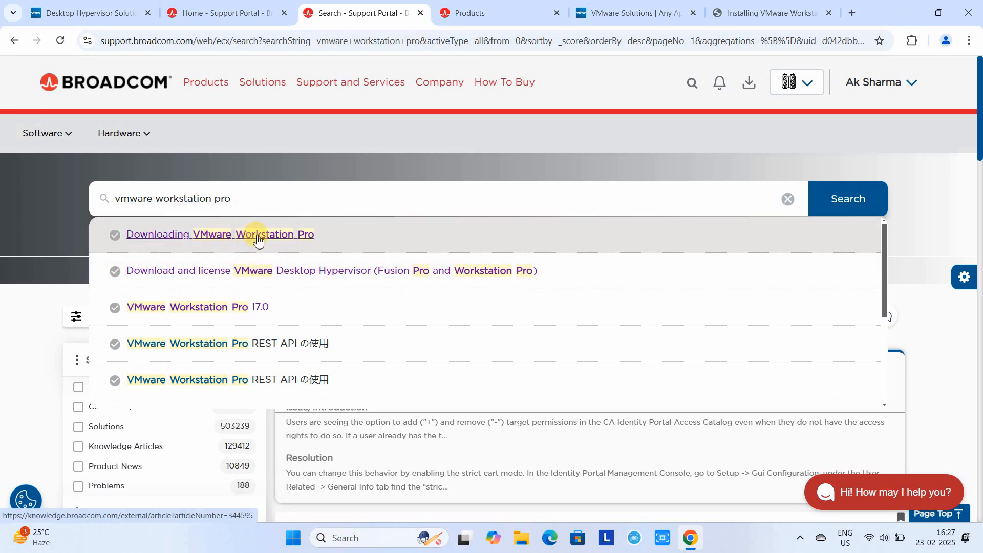
left_click(222, 233)
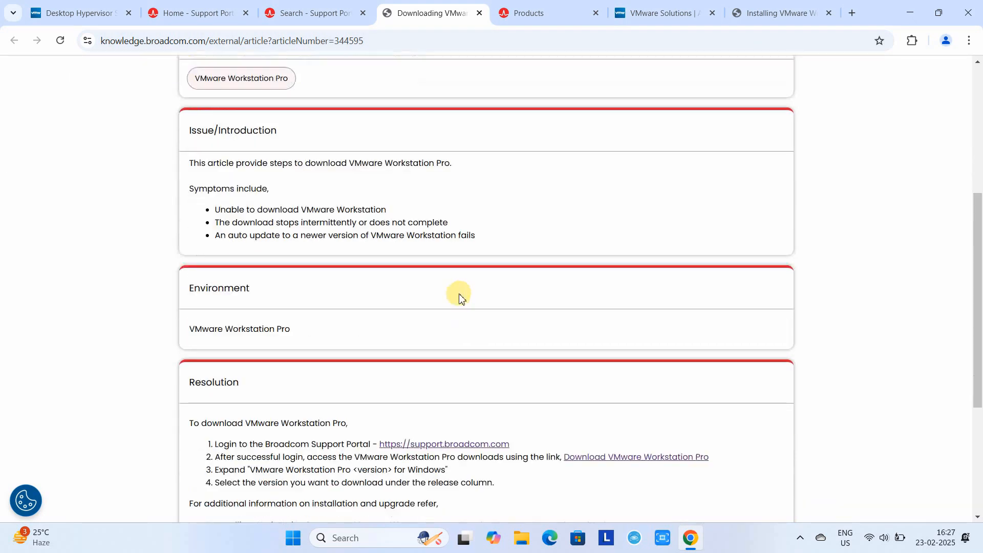
scroll("down", 3)
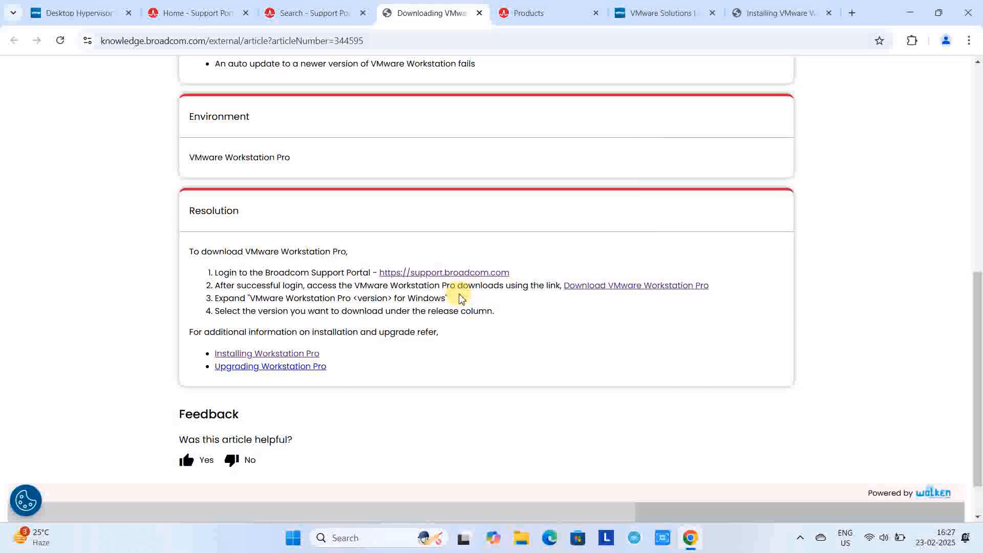
mouse_move(634, 285)
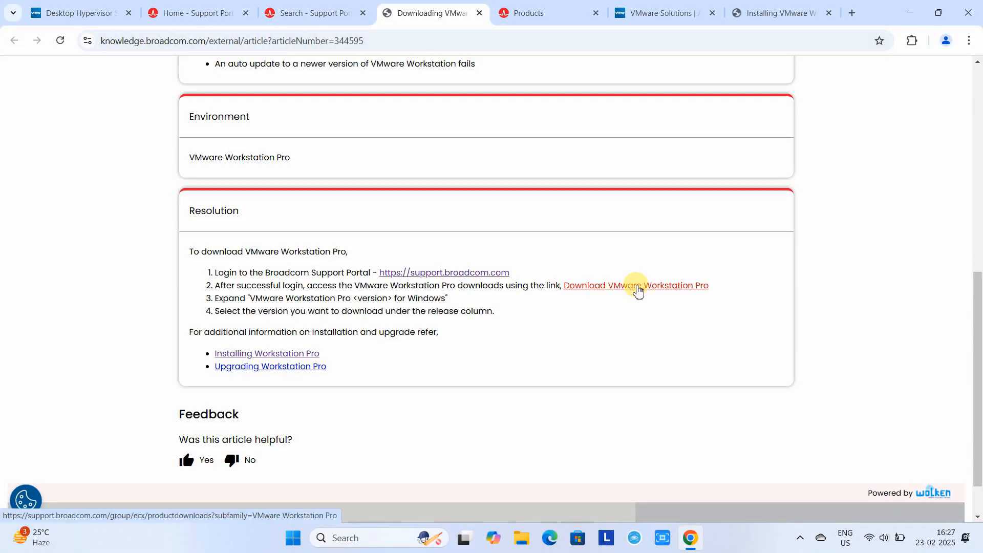
left_click(634, 284)
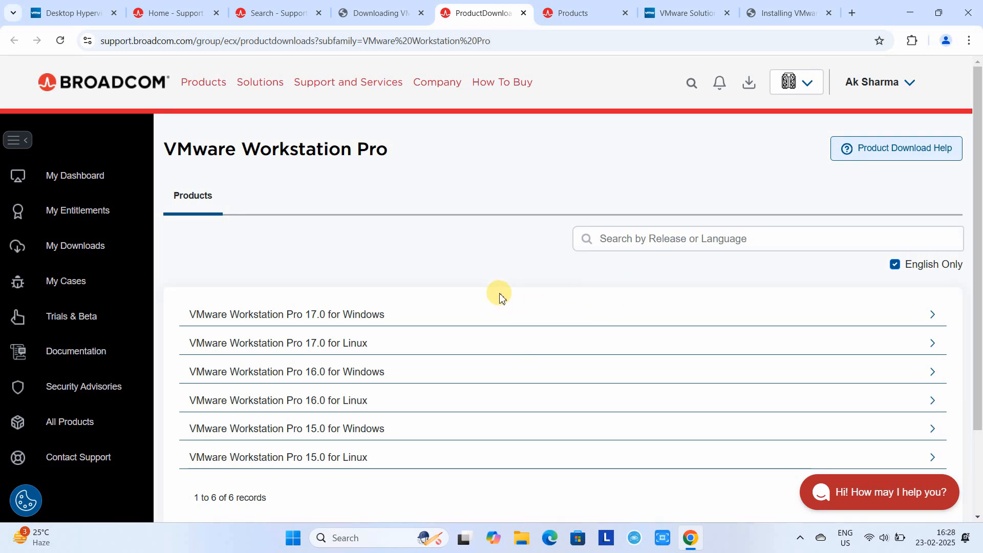
Step: Expand 'VMware Workstation Pro 17.0 for Windows' and open the 17.6.2 release files
scroll("down", 3)
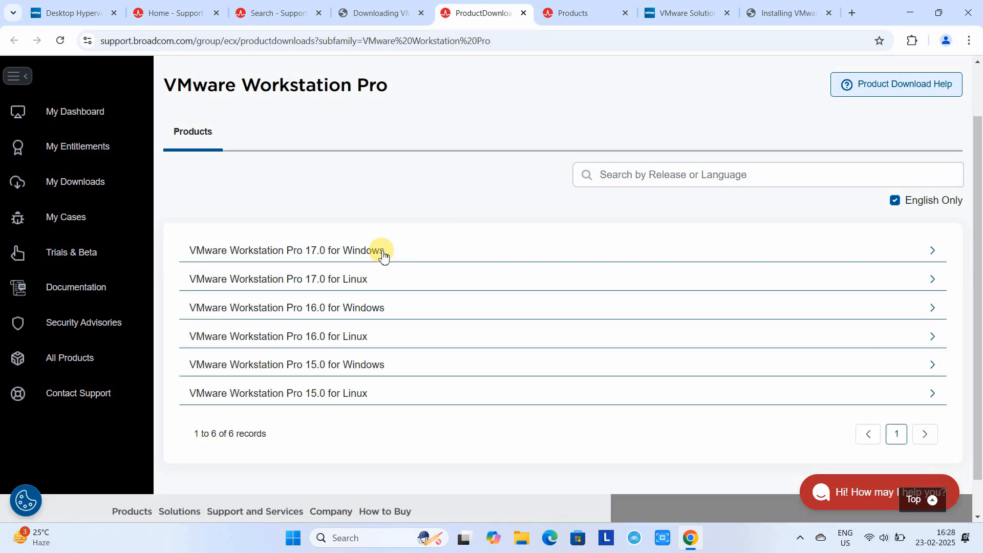
scroll("down", 3)
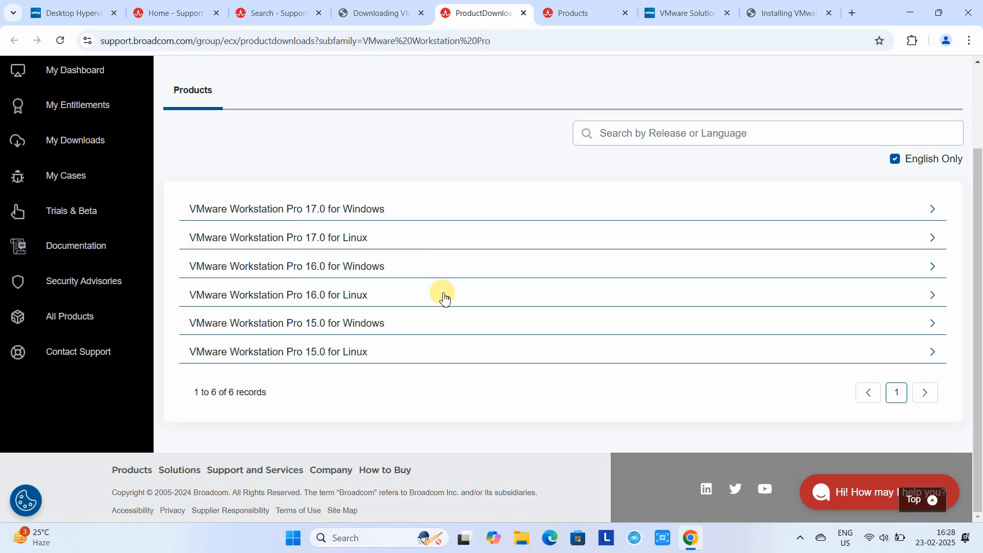
mouse_move(365, 213)
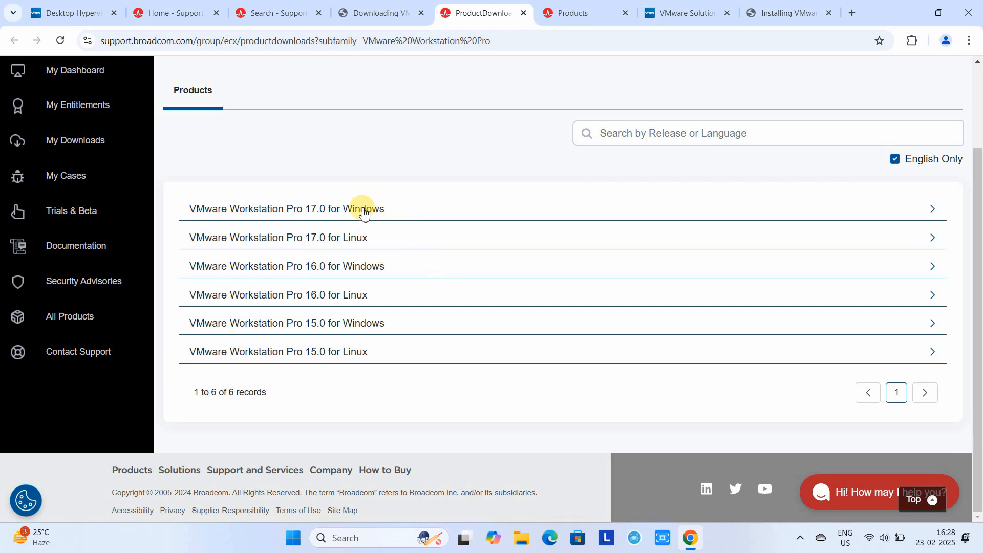
mouse_move(934, 210)
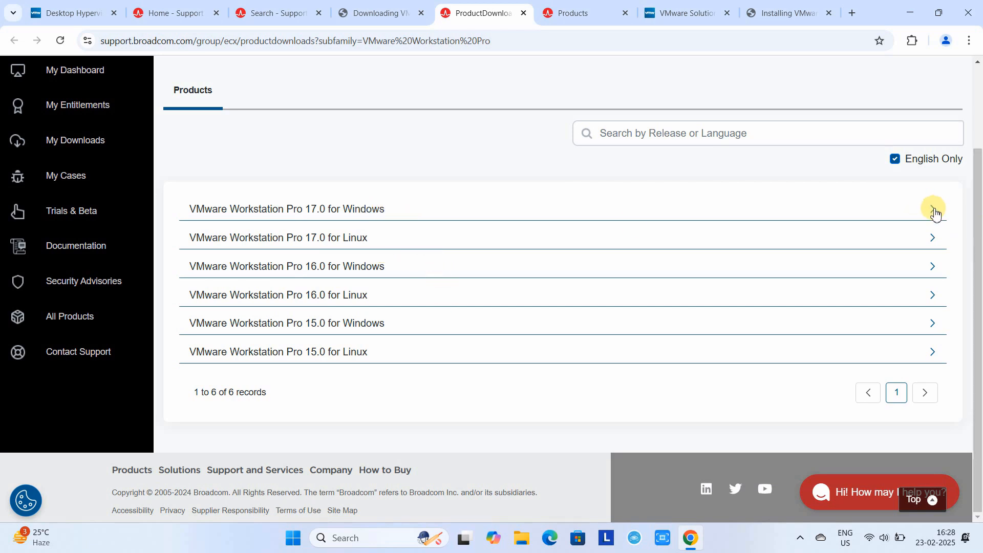
left_click(932, 209)
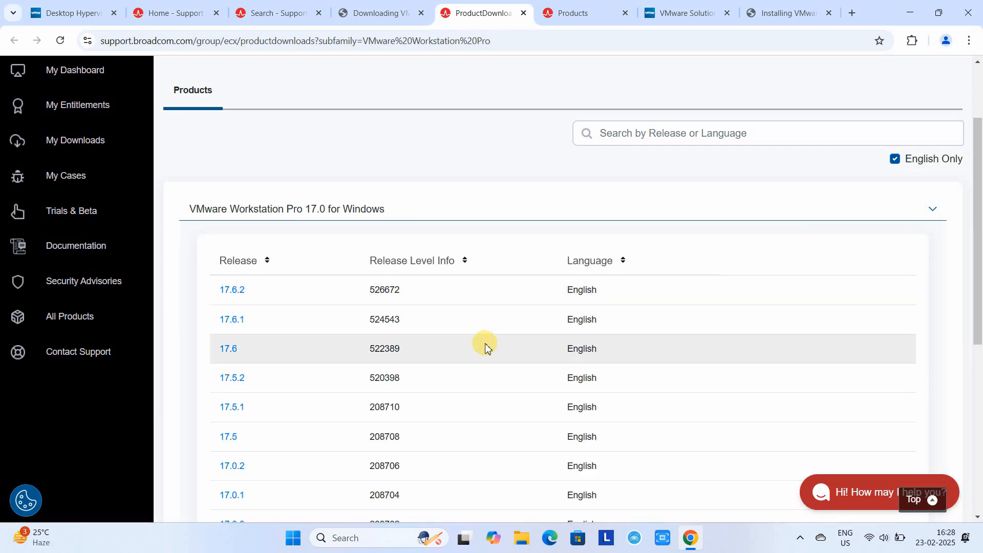
mouse_move(231, 319)
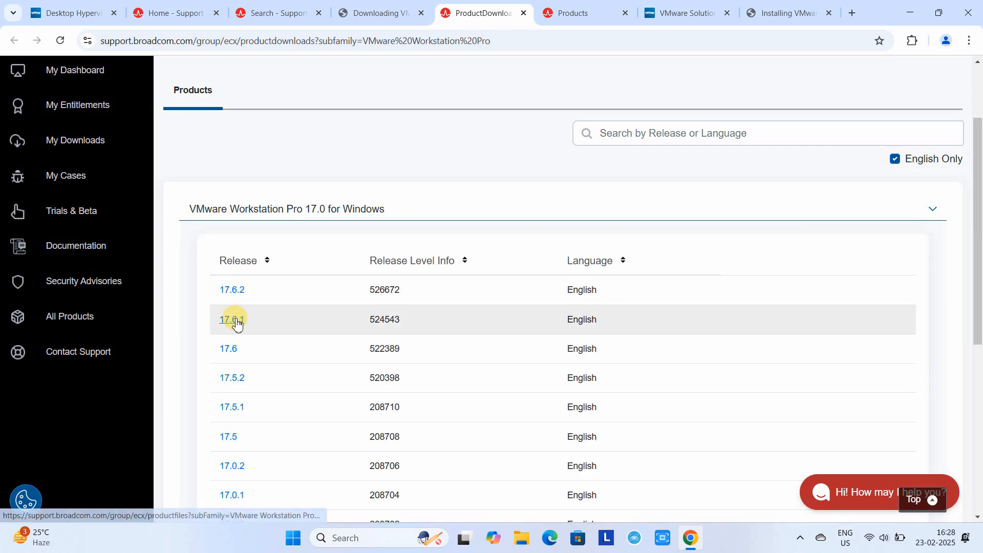
left_click(232, 319)
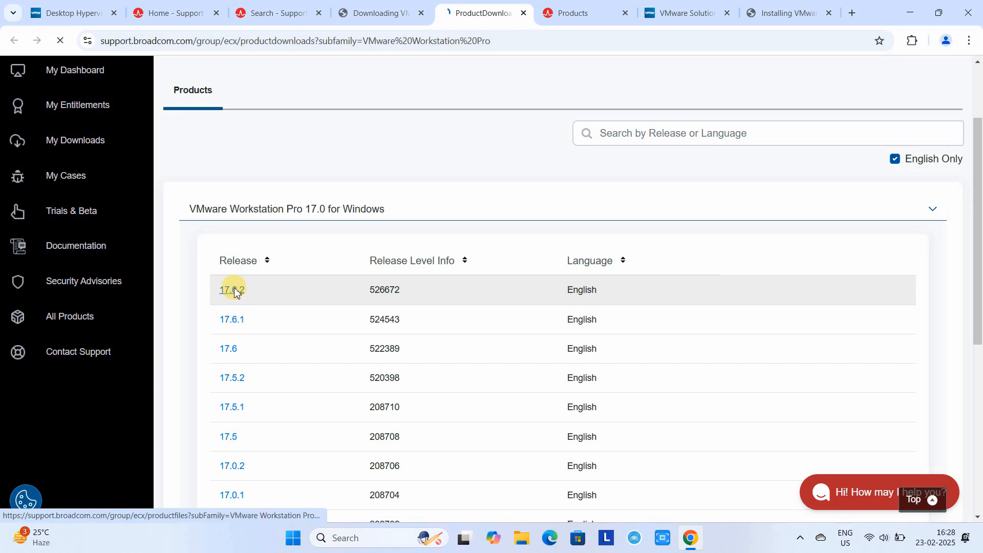
left_click(232, 289)
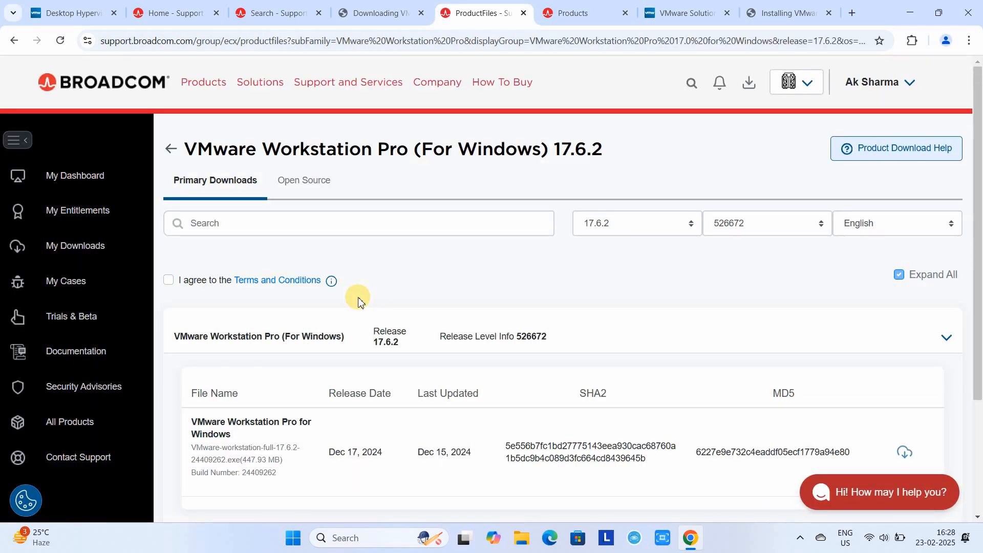
Step: Agree to the Terms and Conditions, start the 17.6.2 installer download and accept additional verification
scroll("down", 3)
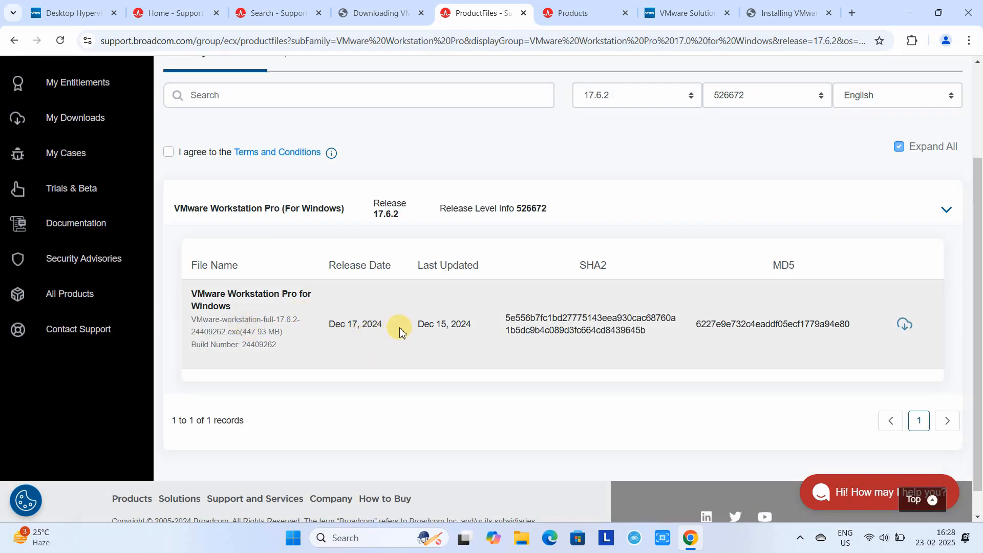
mouse_move(850, 332)
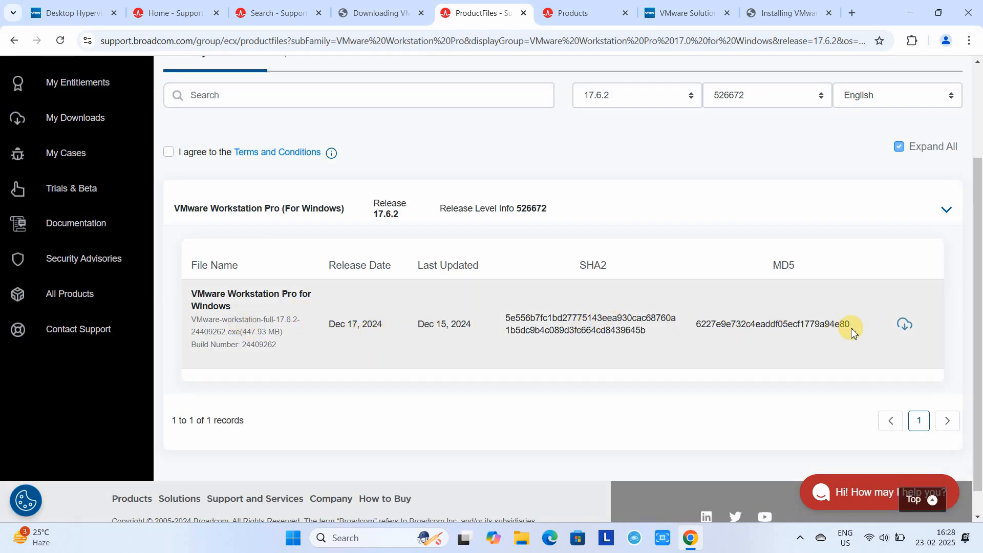
mouse_move(904, 324)
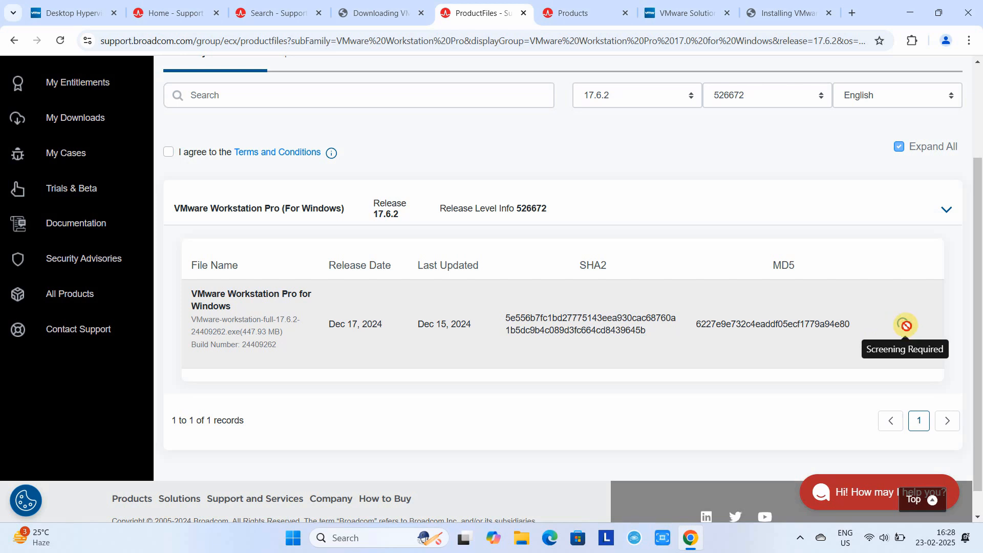
mouse_move(865, 330)
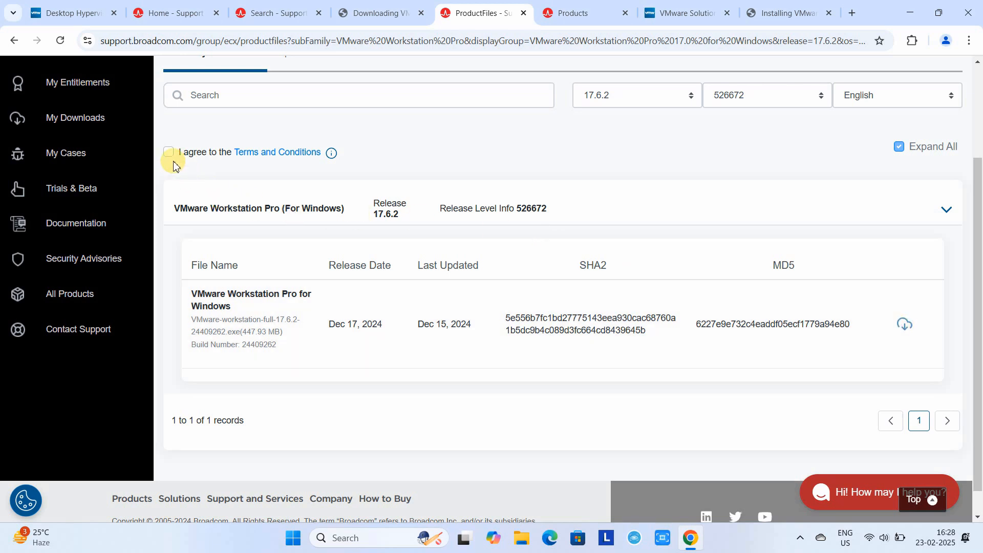
left_click(168, 151)
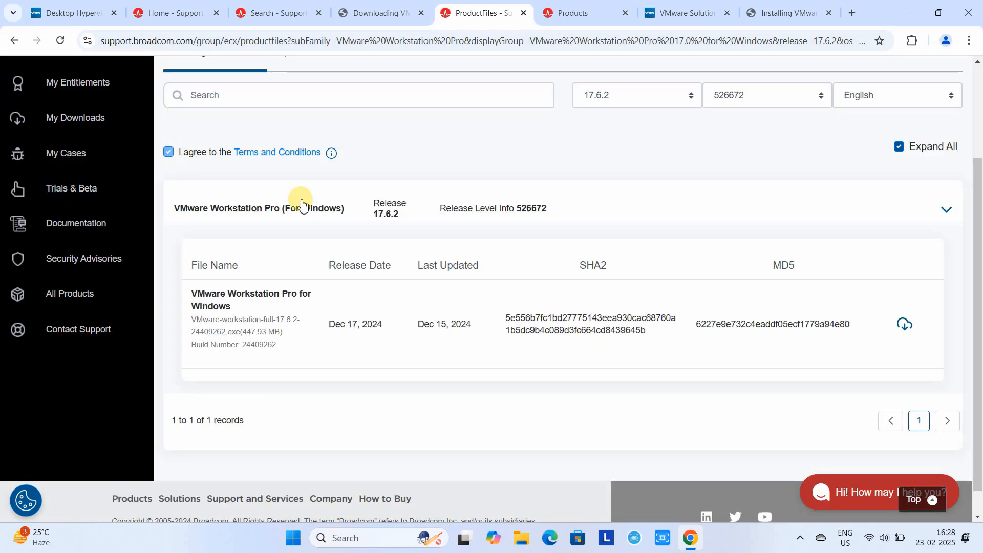
left_click(902, 324)
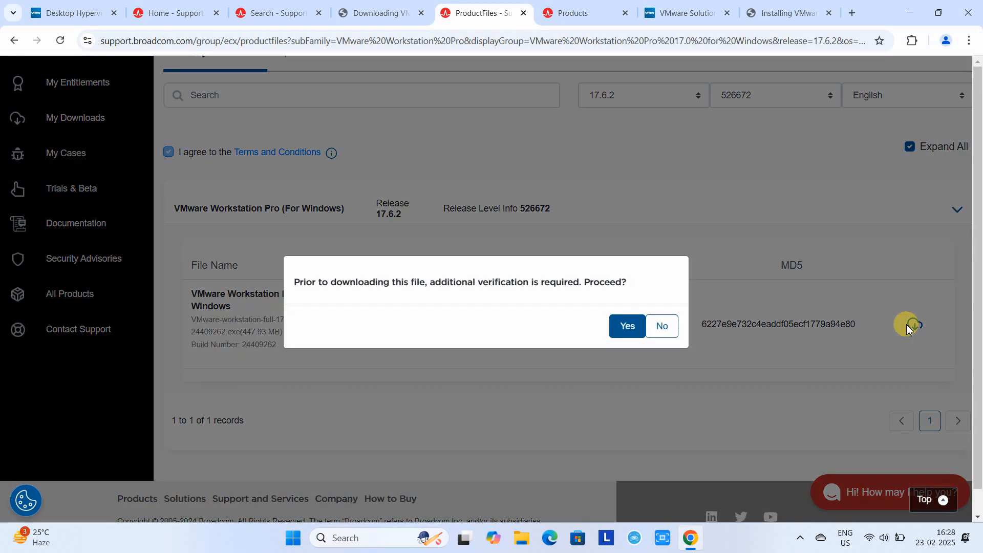
mouse_move(613, 307)
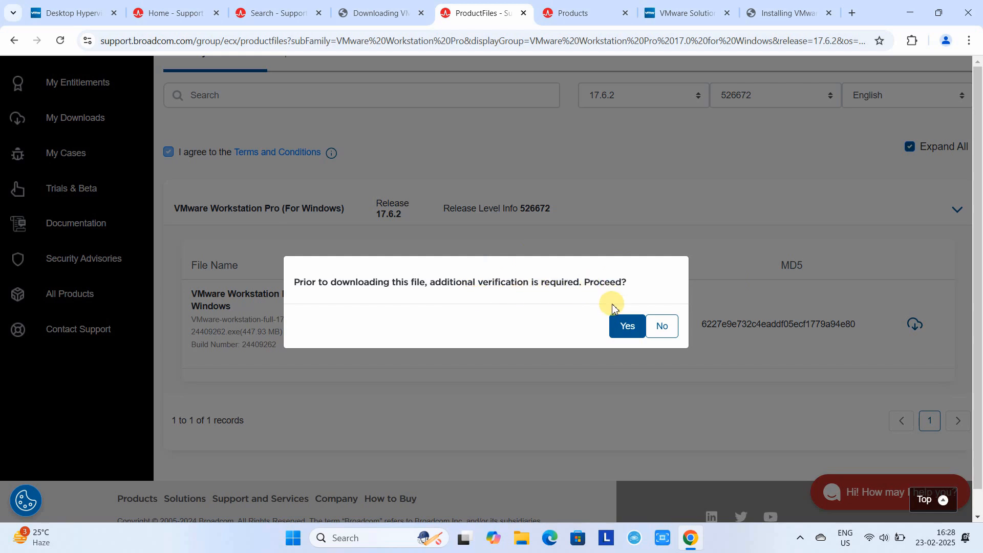
left_click(627, 326)
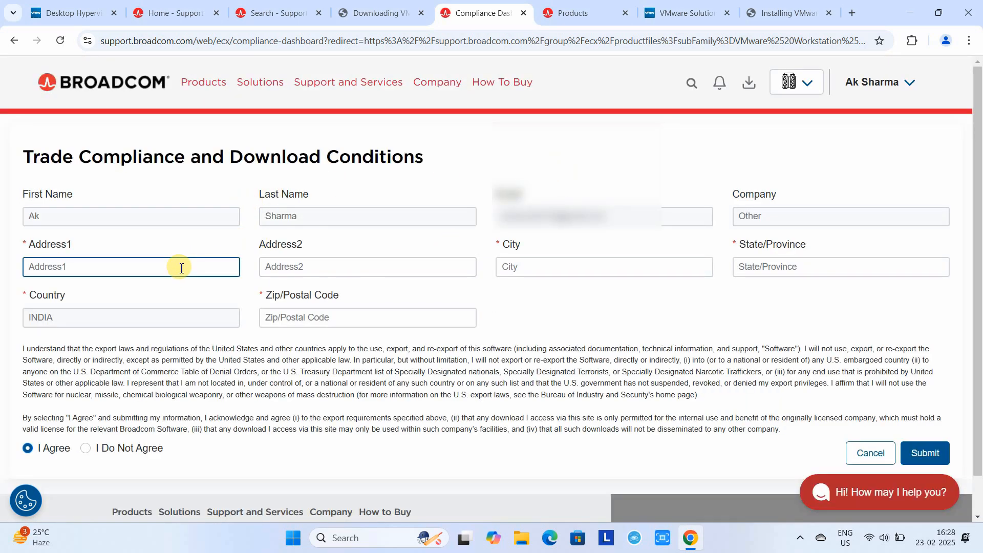
Step: Enter the address details (including '19C') and submit the trade compliance form
type("19C")
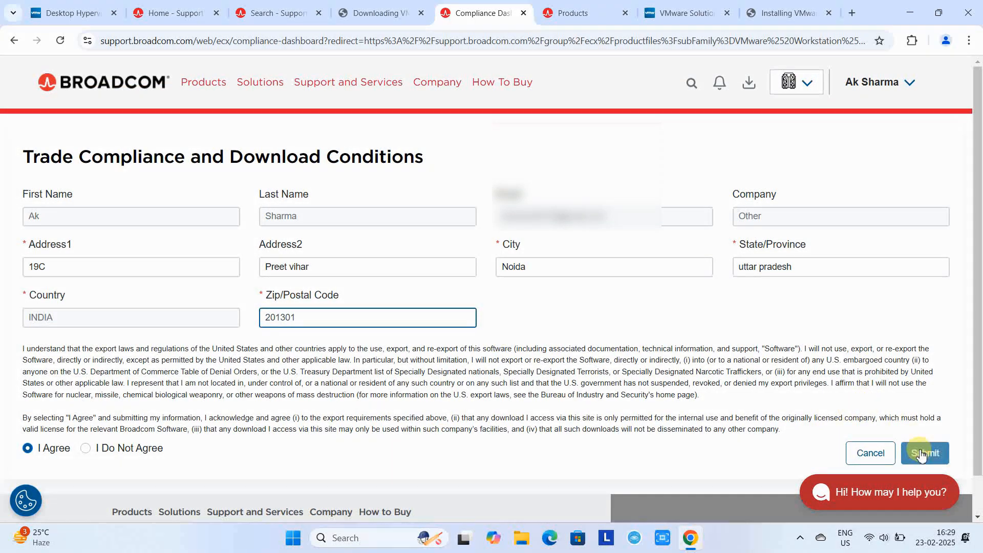
left_click(925, 453)
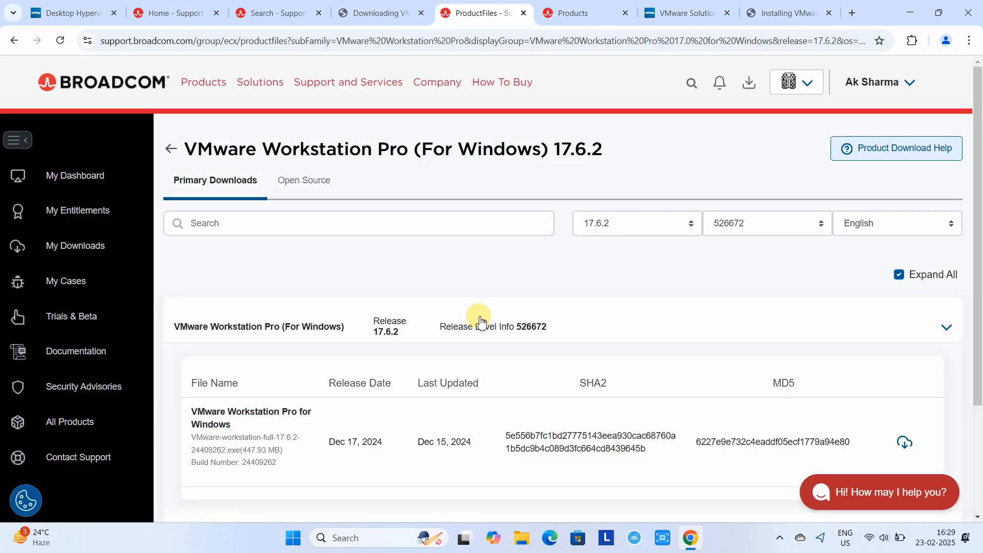
Step: Download the VMware Workstation Pro for Windows installer (447 MB) to the Downloads folder
scroll("down", 3)
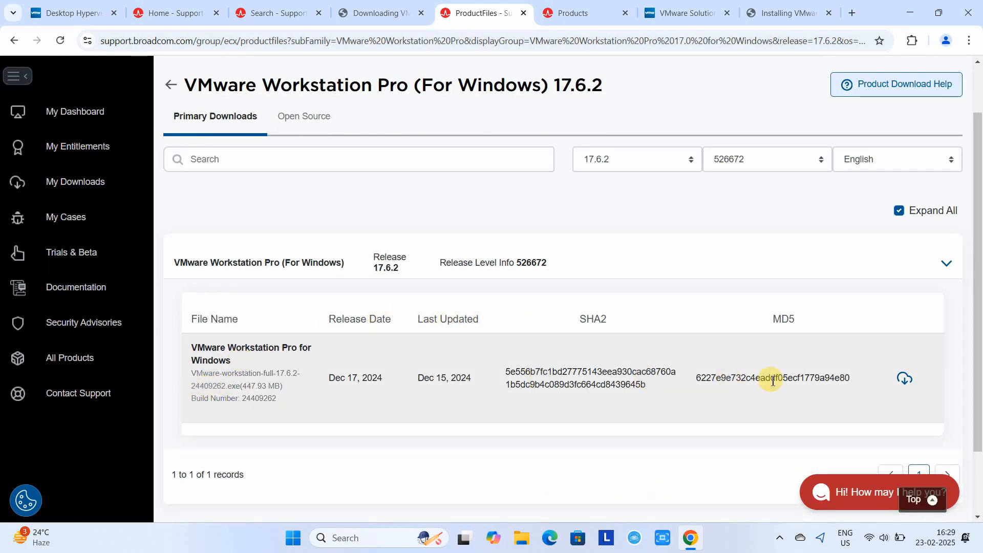
left_click(903, 378)
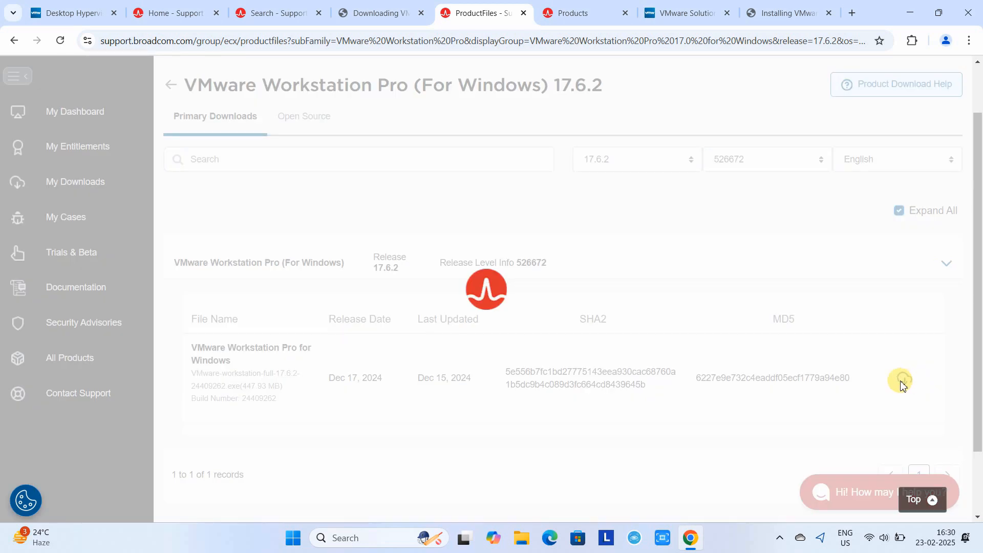
mouse_move(583, 306)
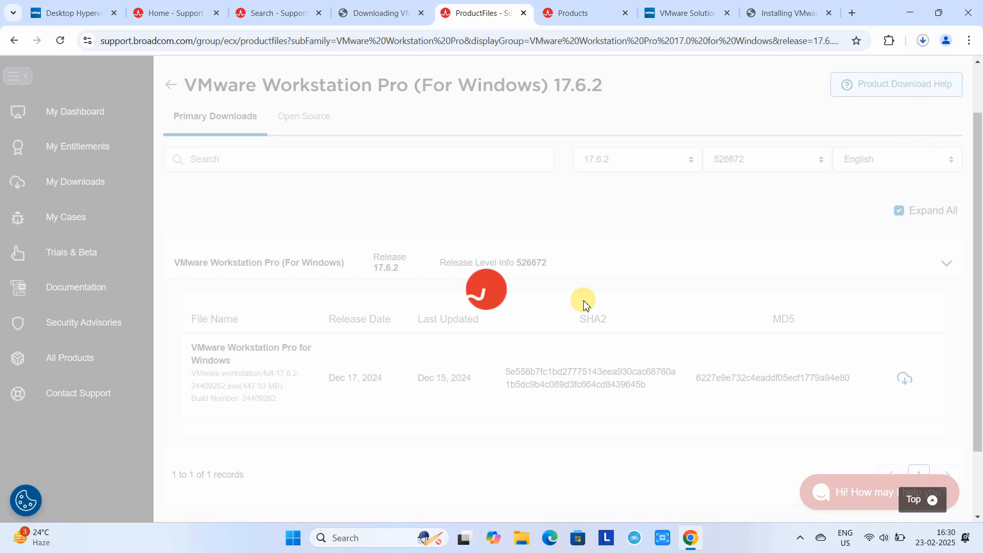
left_click(902, 378)
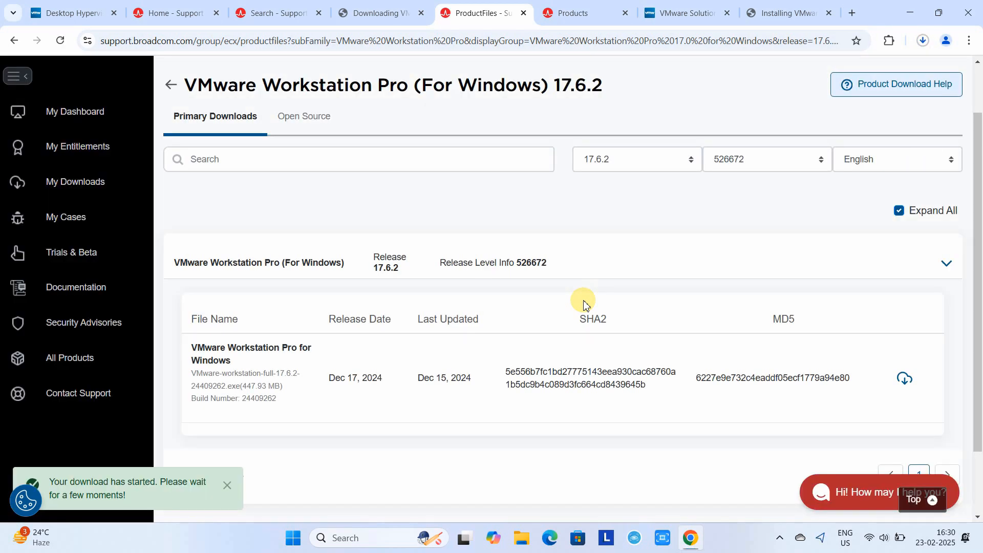
left_click(227, 485)
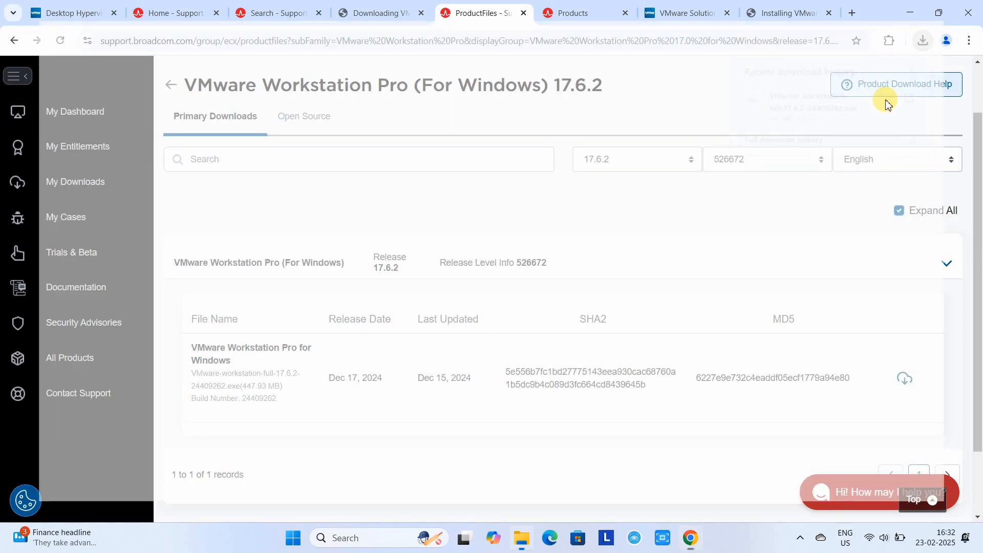
left_click(521, 537)
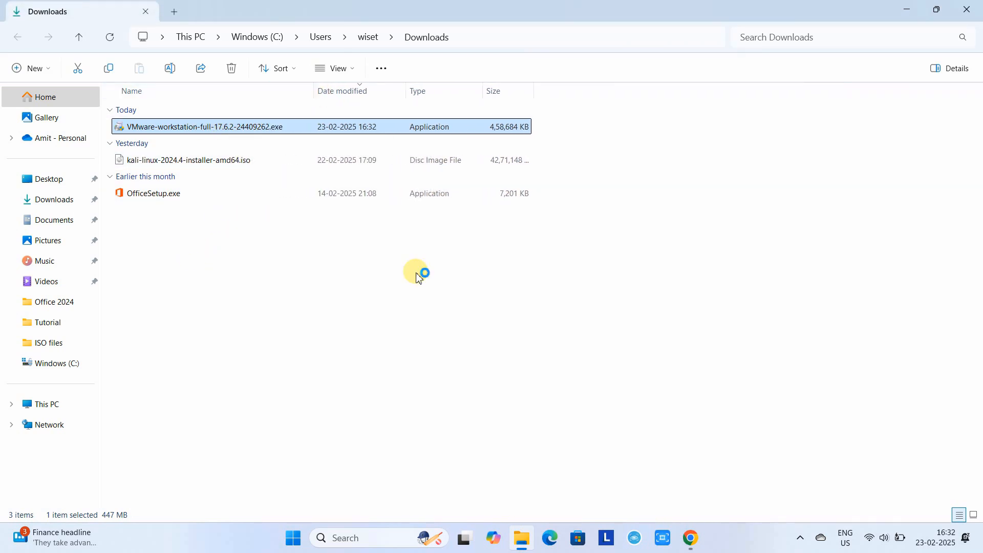
Step: Run VMware-workstation-full-17.6.2-24409262.exe from Downloads to bring up the Setup Wizard welcome
double_click(203, 126)
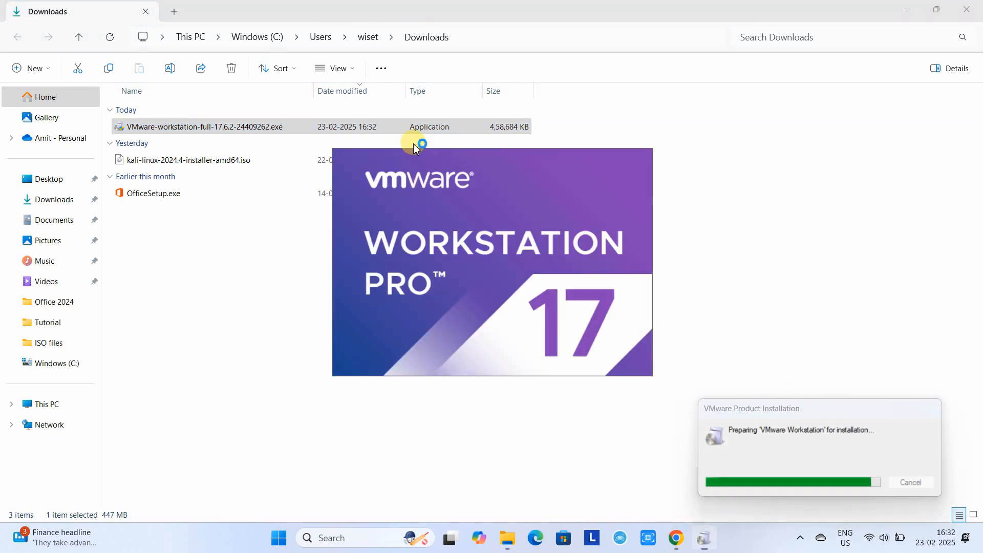
mouse_move(580, 348)
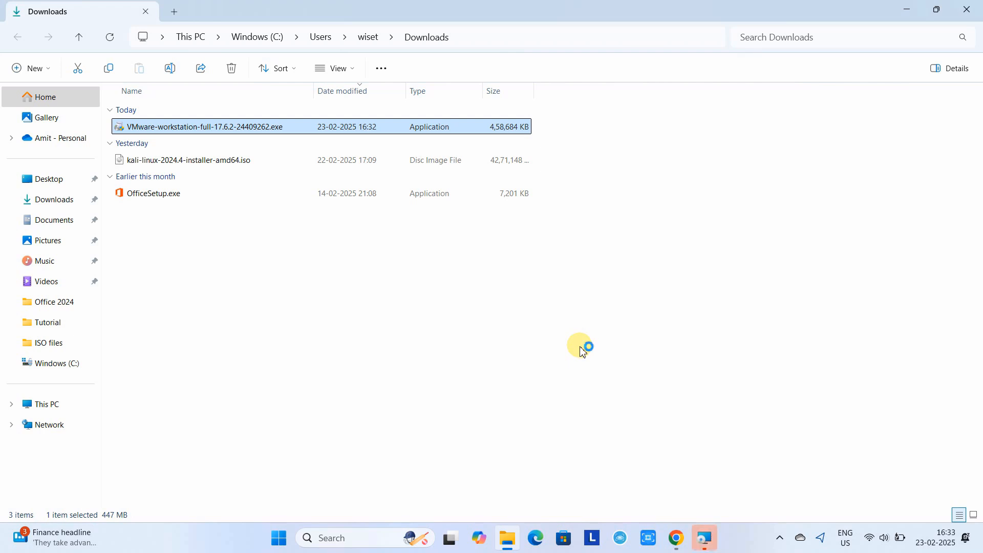
double_click(201, 127)
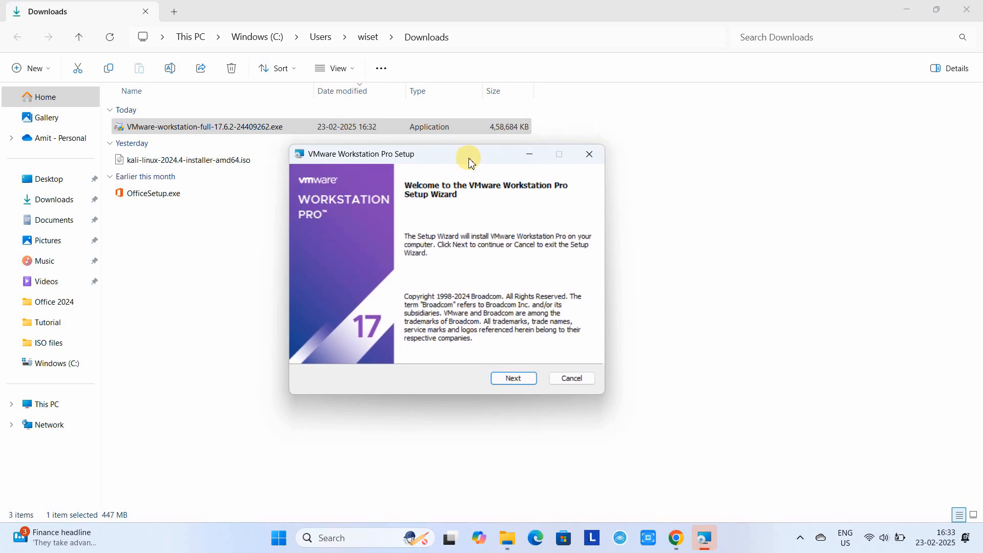
Step: Proceed to the End-User License Agreement and read through it
left_click(513, 377)
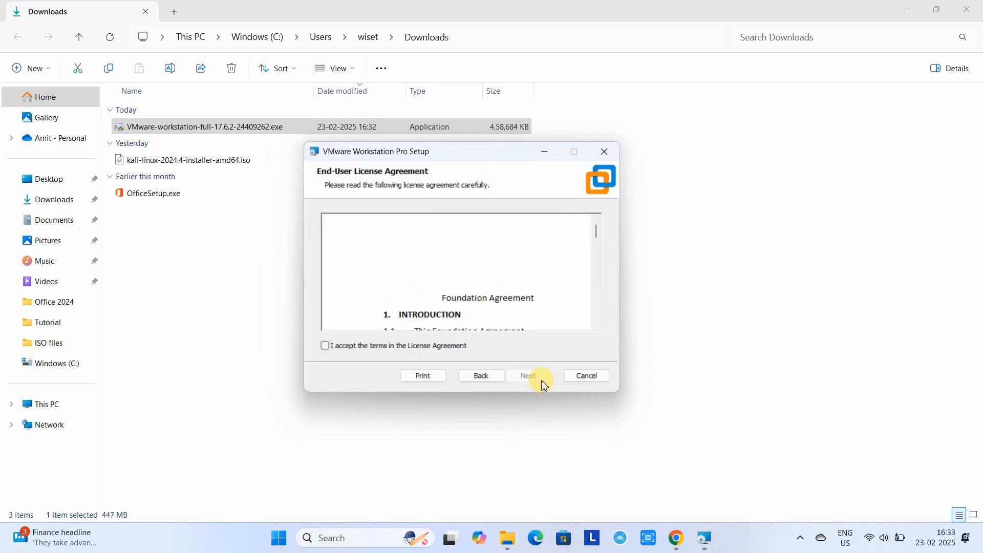
scroll("down", 3)
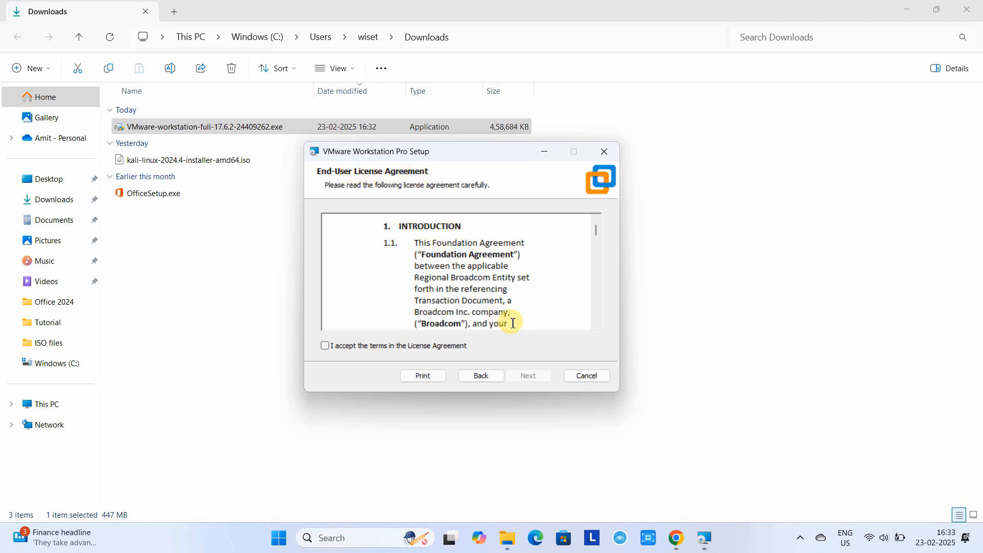
scroll("down", 3)
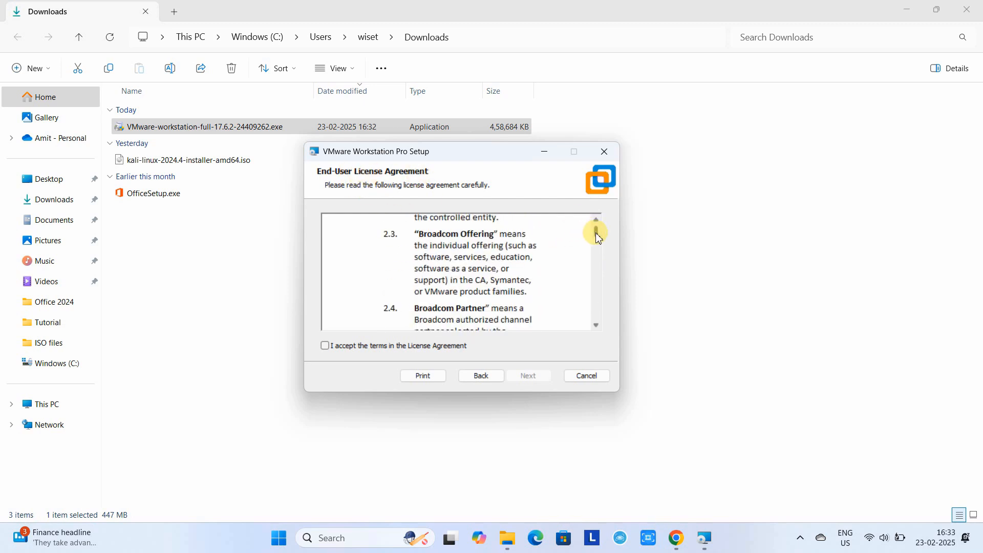
scroll("down", 3)
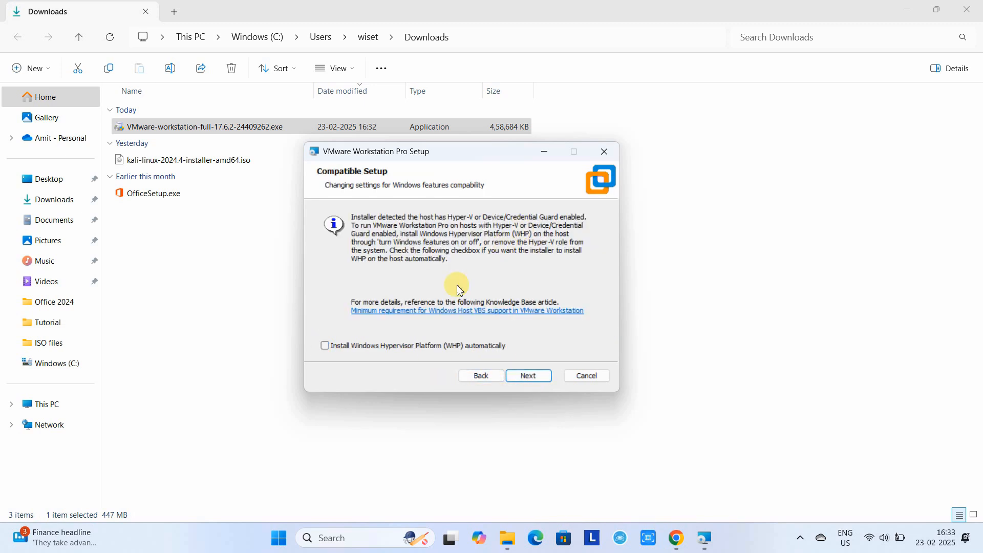
mouse_move(465, 354)
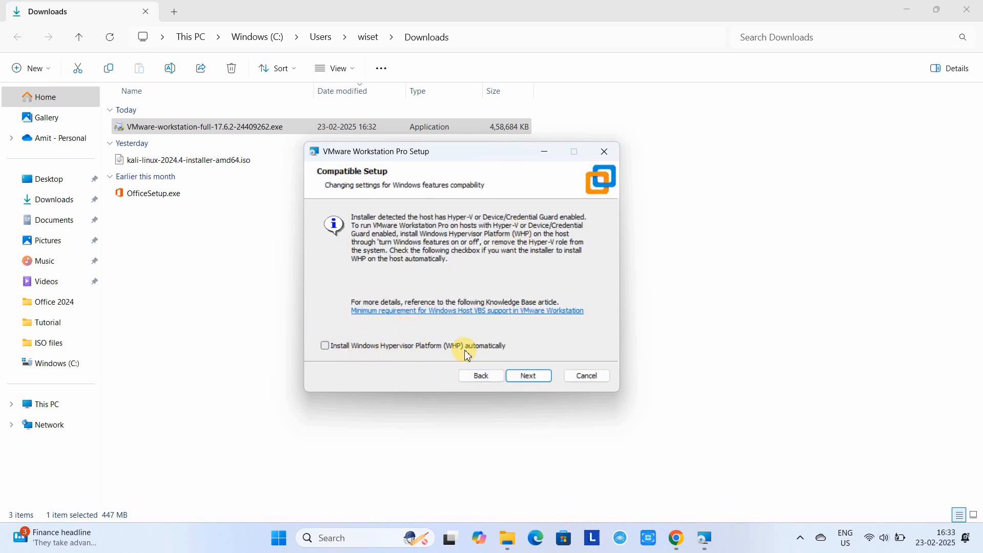
mouse_move(334, 348)
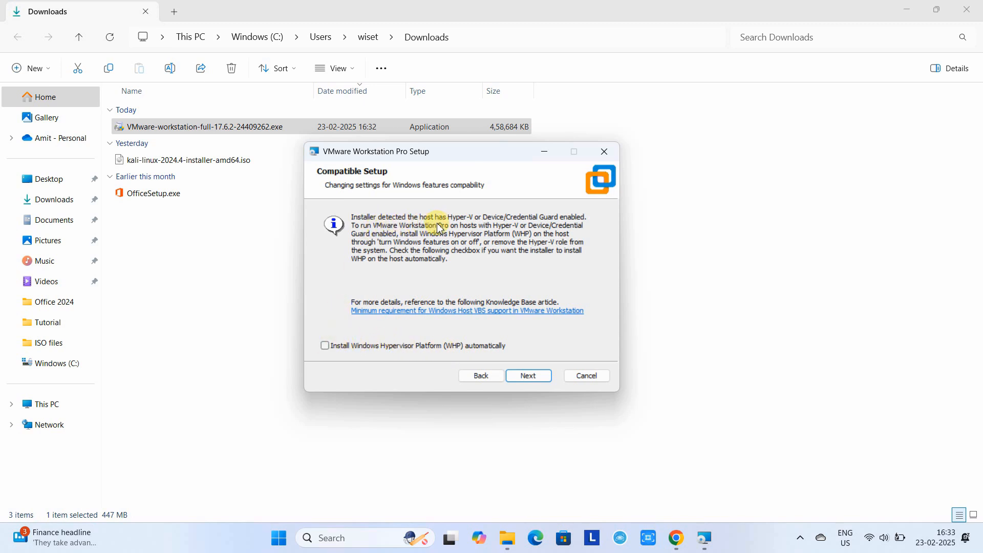
mouse_move(482, 221)
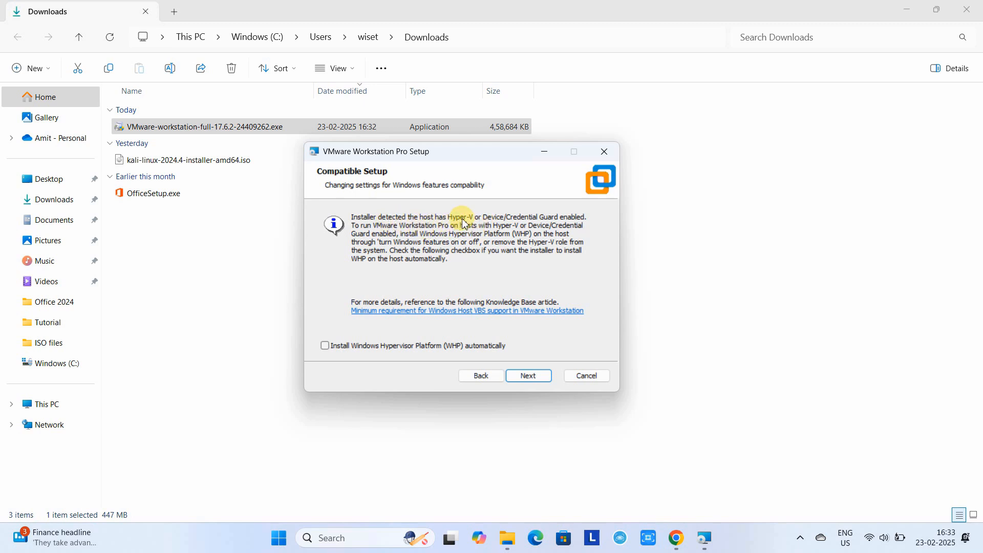
mouse_move(570, 224)
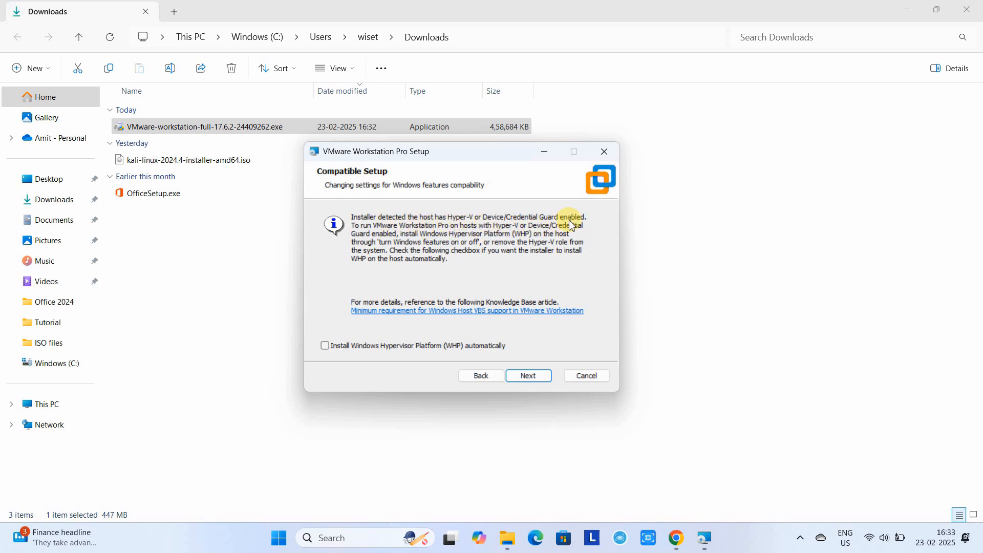
mouse_move(464, 233)
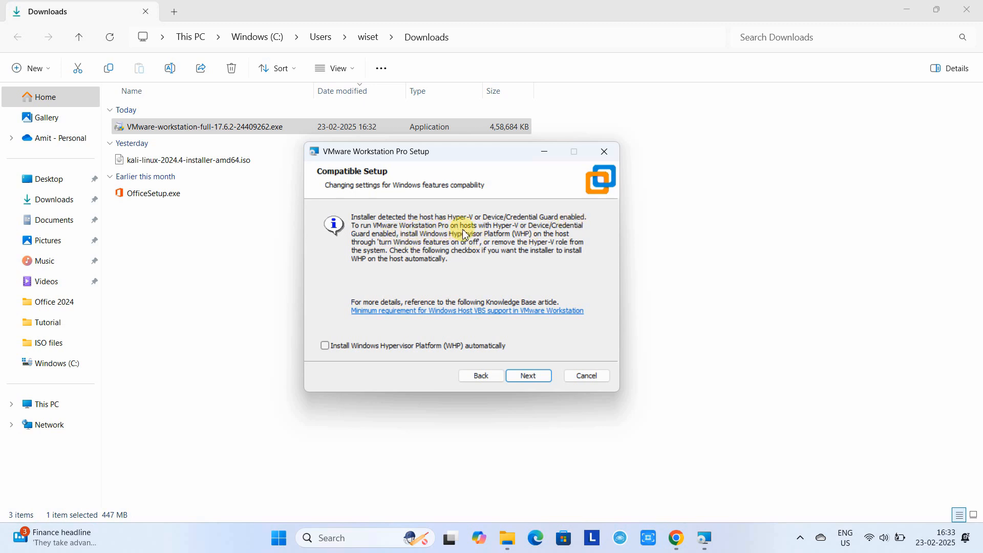
mouse_move(508, 270)
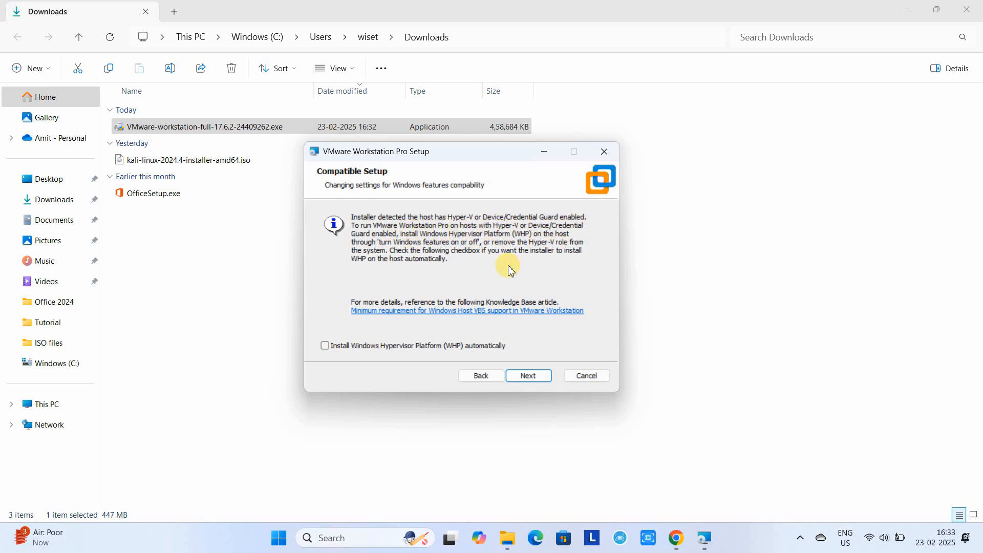
Step: Opt in to installing Windows Hypervisor Platform automatically and continue to Custom Setup
left_click(325, 345)
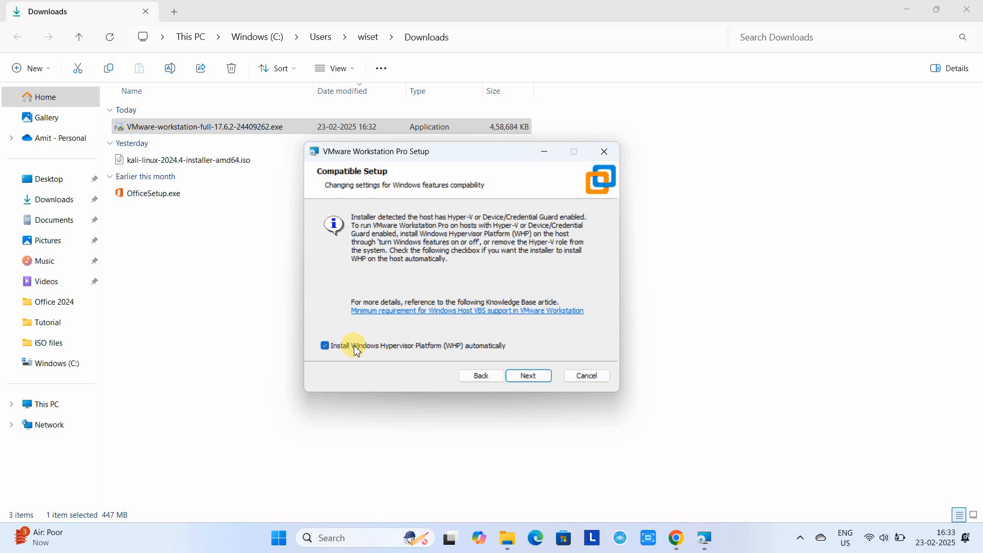
left_click(527, 376)
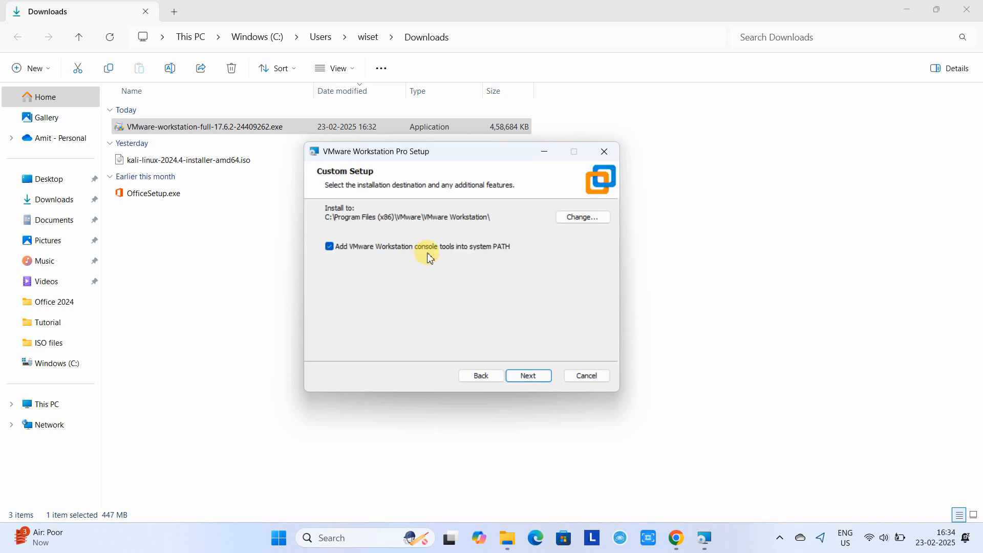
Step: Keep the default install folder, untick CEIP and the Start Menu shortcut, and reach Ready to install
left_click(528, 375)
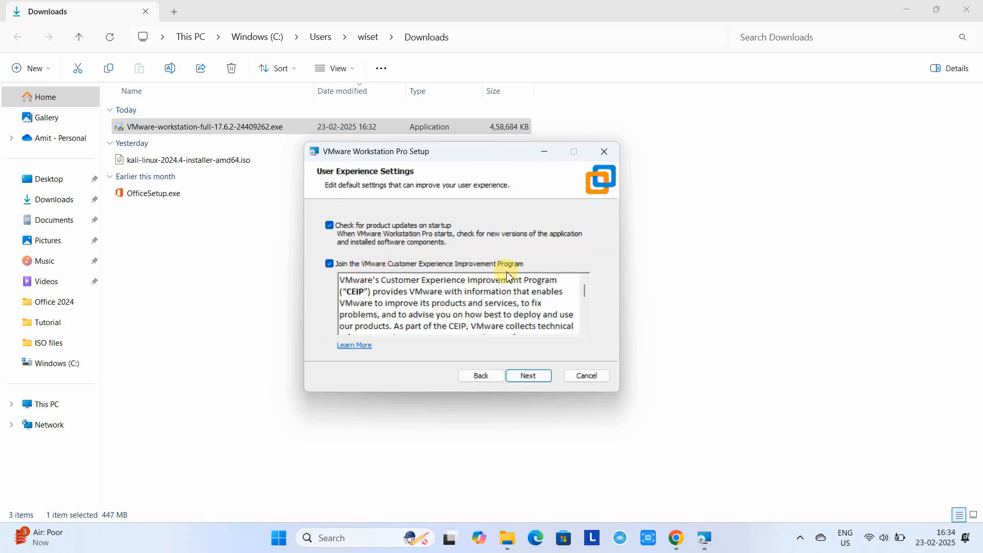
left_click(329, 263)
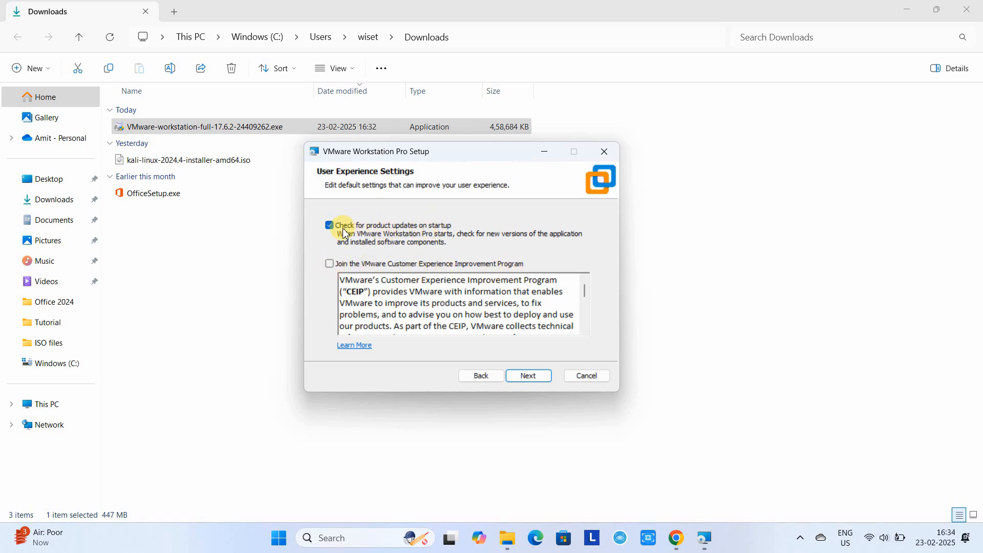
left_click(528, 376)
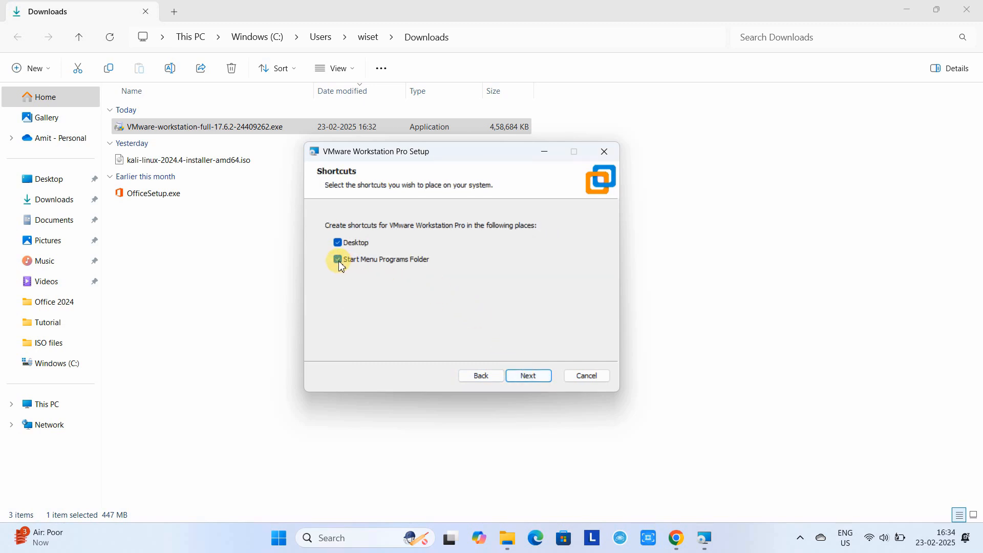
left_click(337, 259)
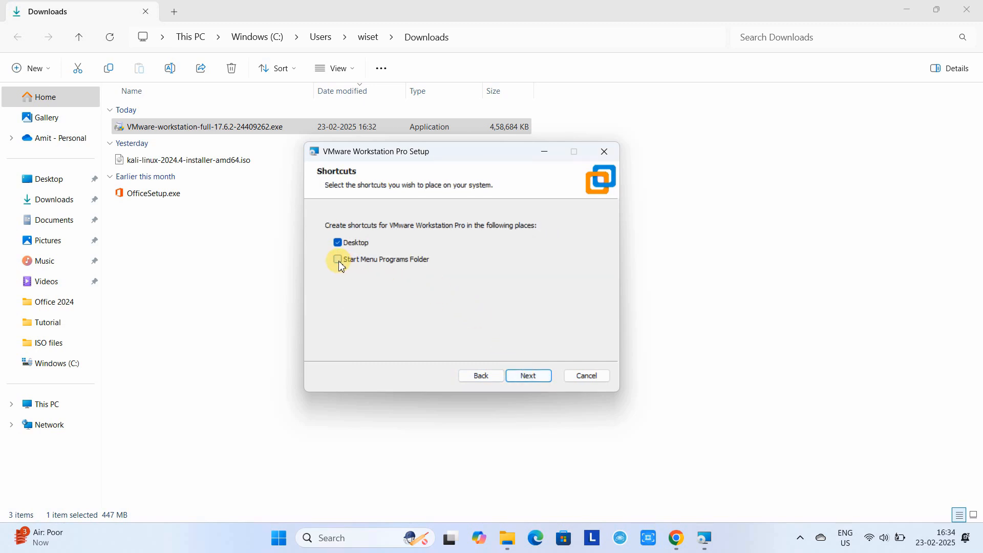
left_click(528, 376)
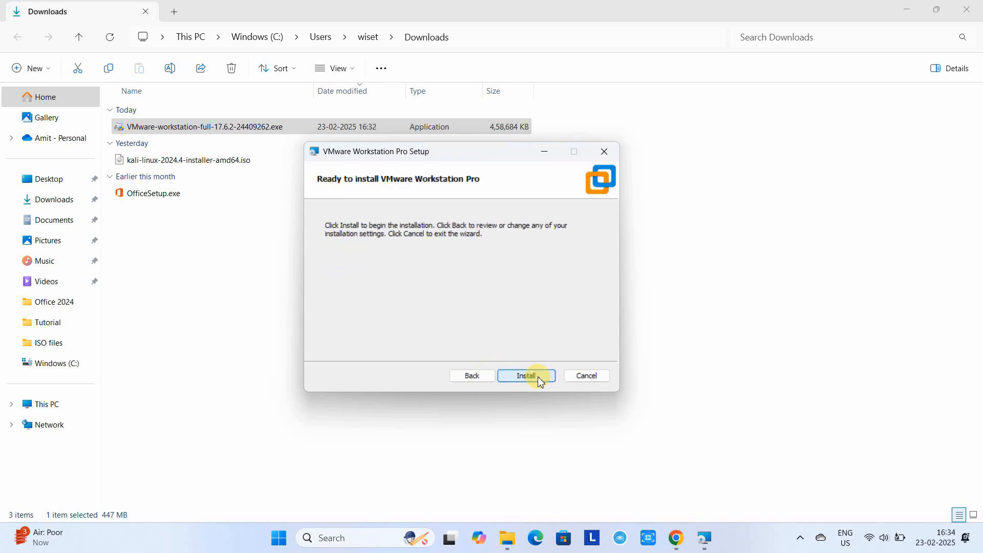
Step: Install VMware Workstation Pro and wait until the wizard reports completion
left_click(525, 376)
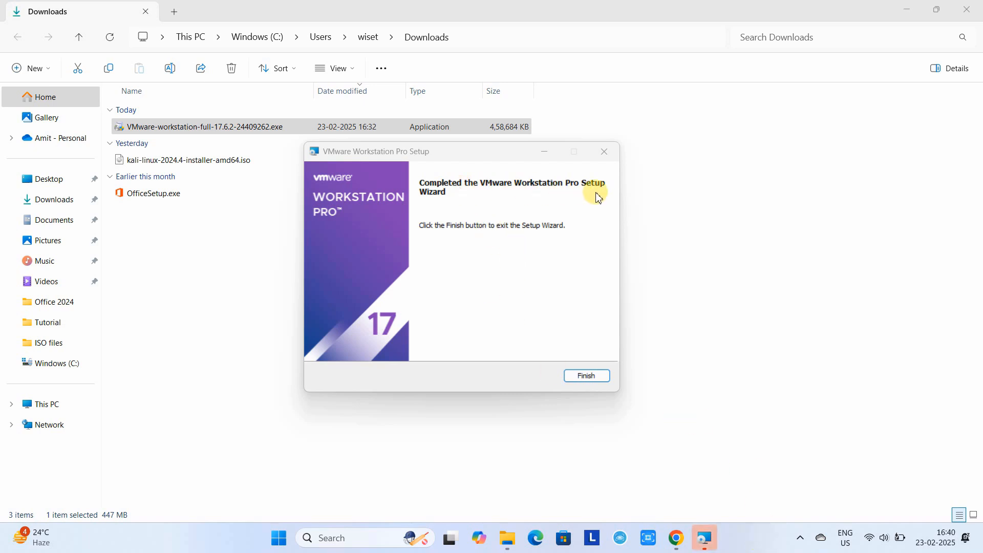
Step: Finish the setup wizard, minimize Downloads and select the new VMware Workstation Pro desktop shortcut
left_click(586, 376)
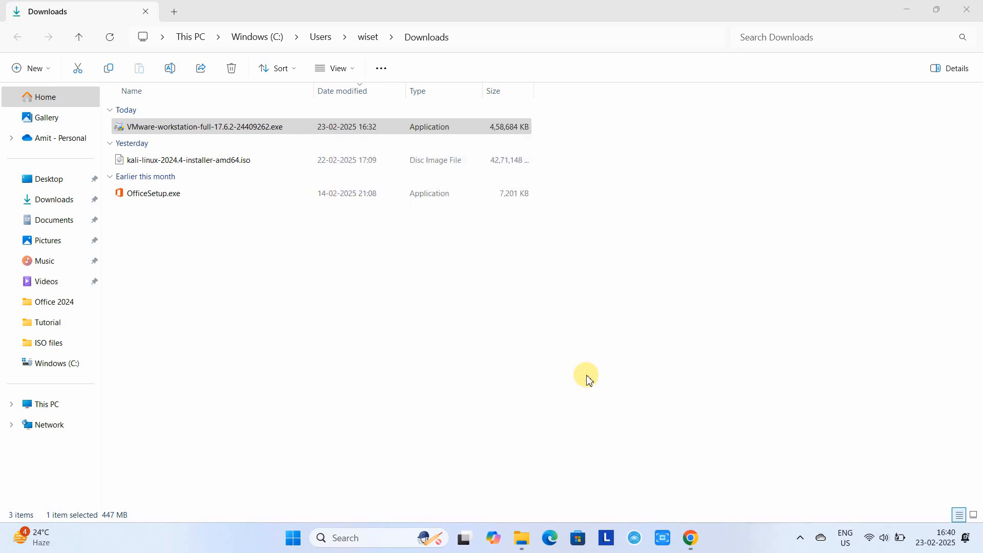
mouse_move(528, 316)
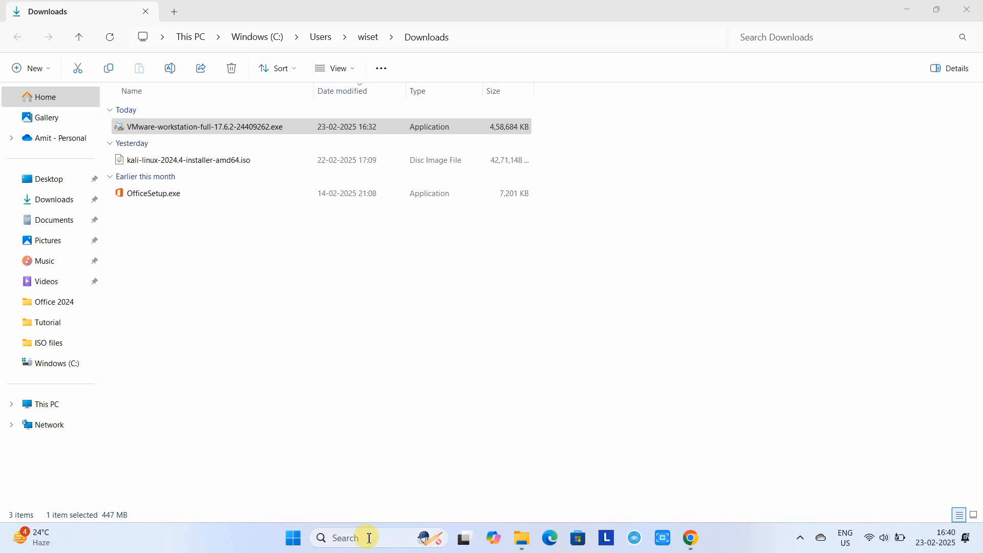
left_click(688, 537)
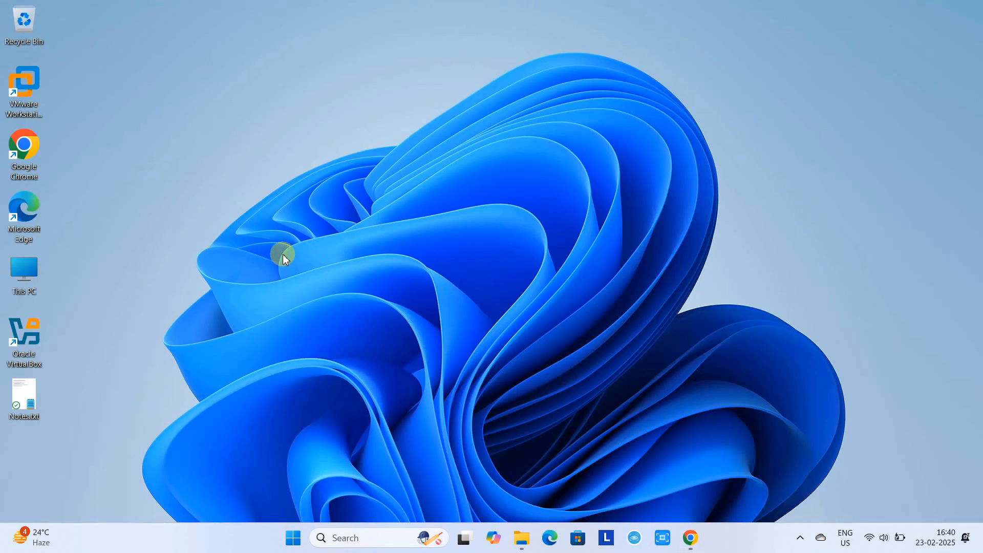
mouse_move(36, 88)
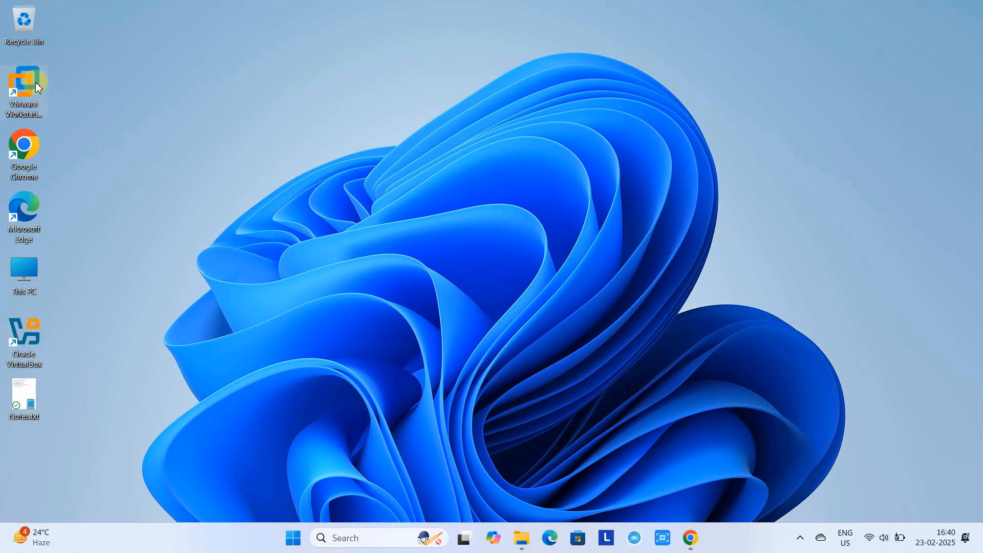
left_click(23, 91)
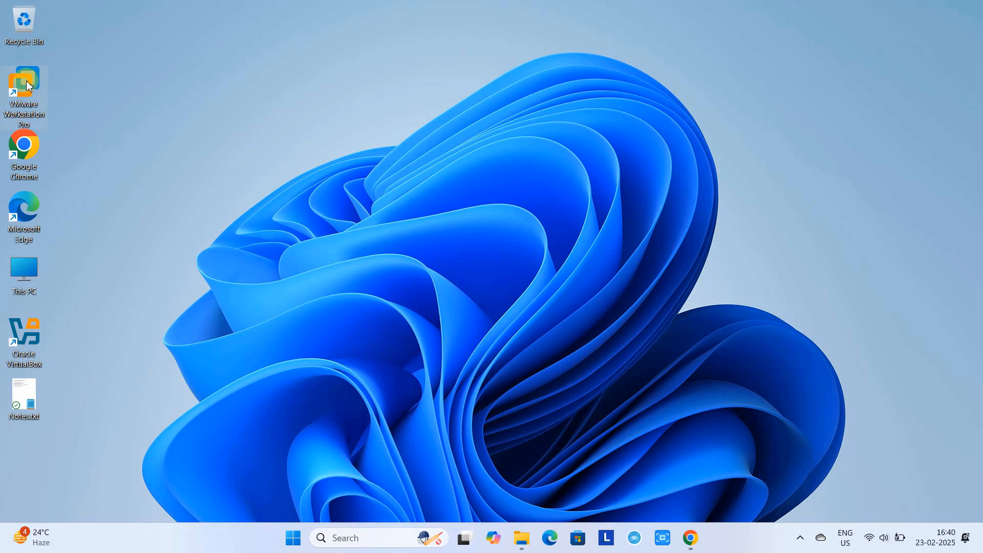
mouse_move(314, 138)
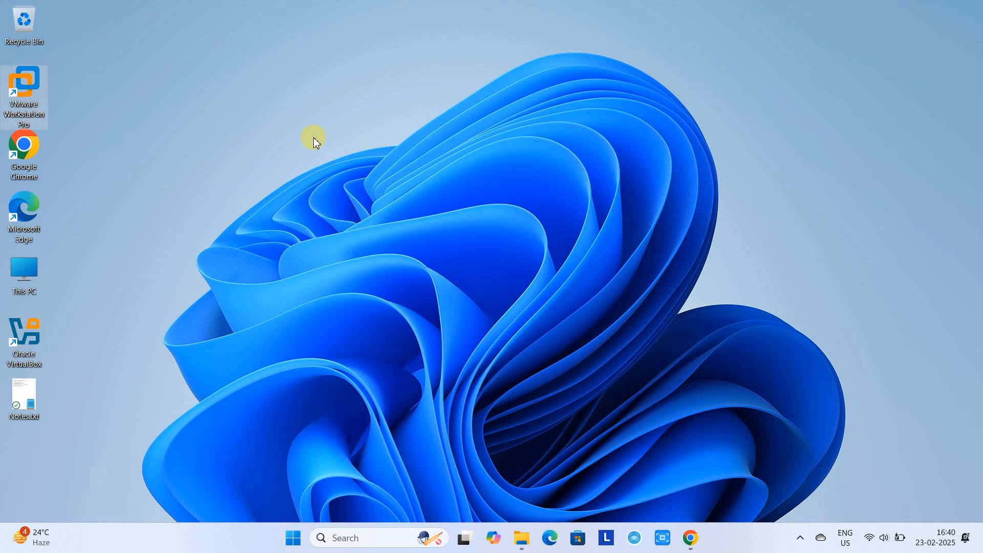
Step: Launch VMware Workstation Pro from its desktop shortcut so the Home tab appears
double_click(23, 94)
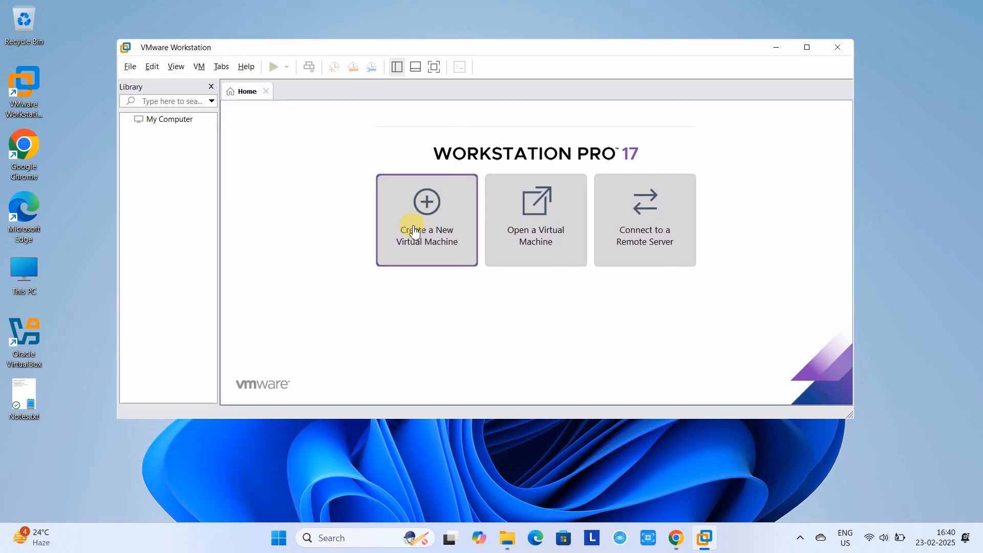
mouse_move(694, 322)
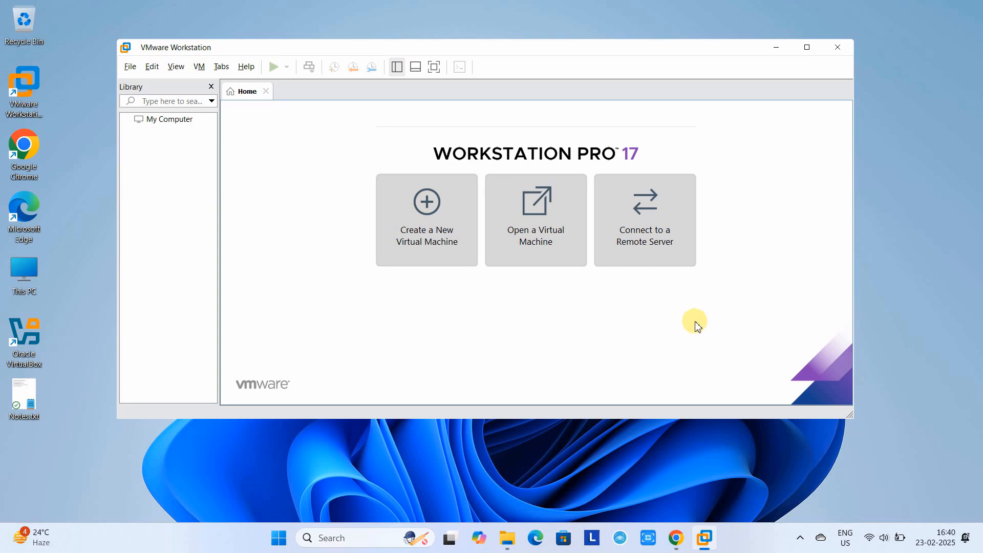